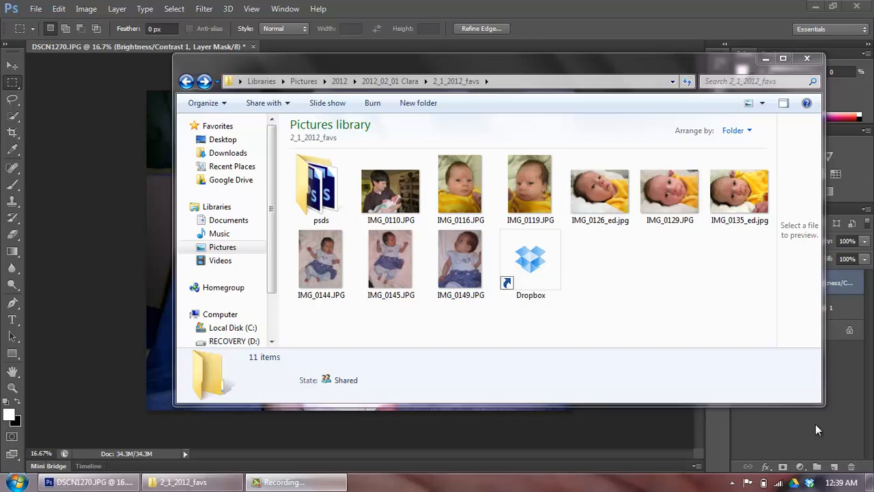
pyautogui.moveTo(740, 308)
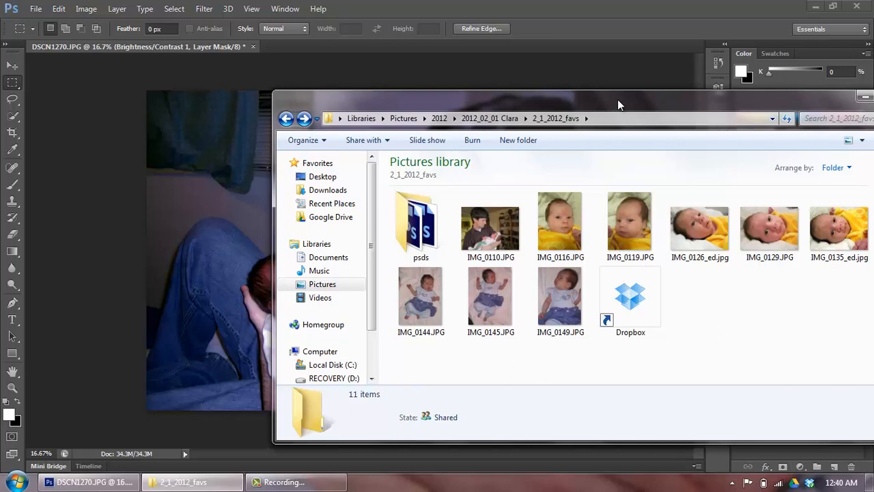
pyautogui.moveTo(279, 130)
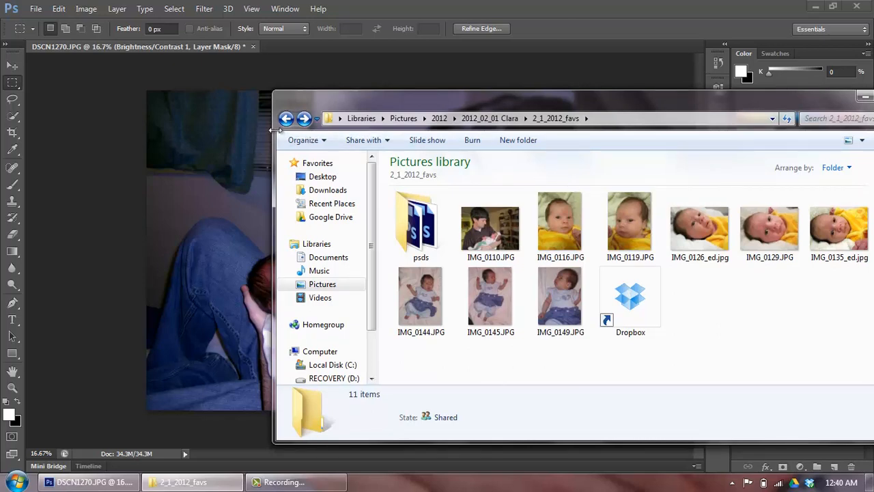
# Step: Select IMG_0110.JPG in the 2_1_2012_favs folder to show its 4000 x 3000 details
pyautogui.click(35, 9)
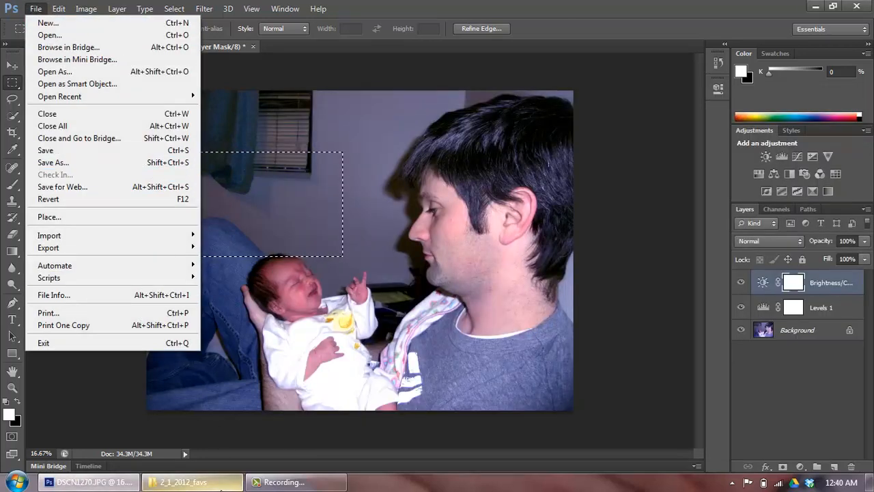
pyautogui.click(191, 482)
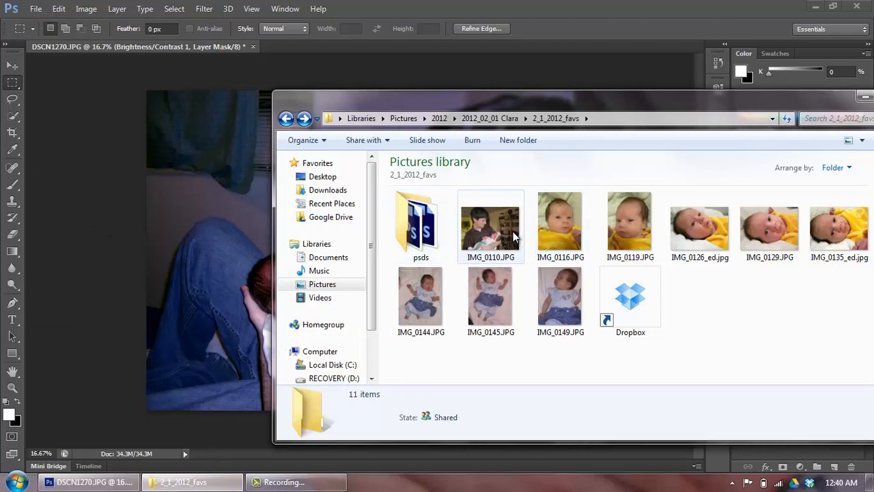
pyautogui.moveTo(491, 222)
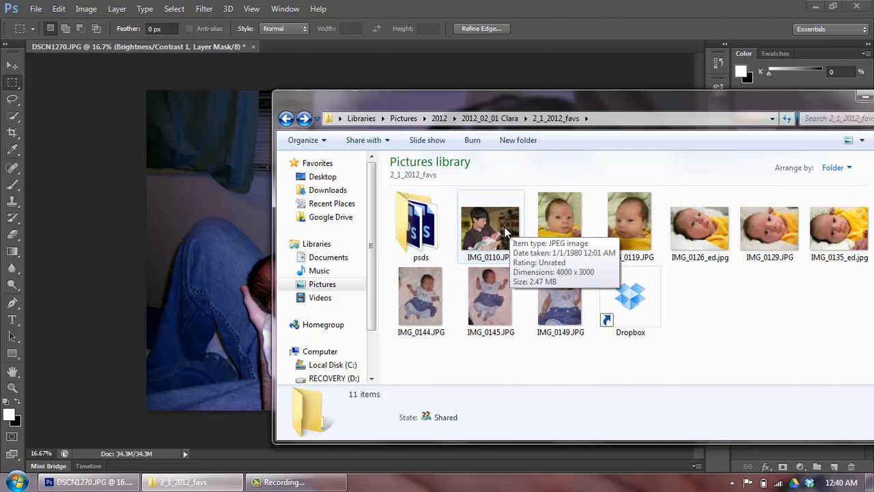
pyautogui.click(490, 222)
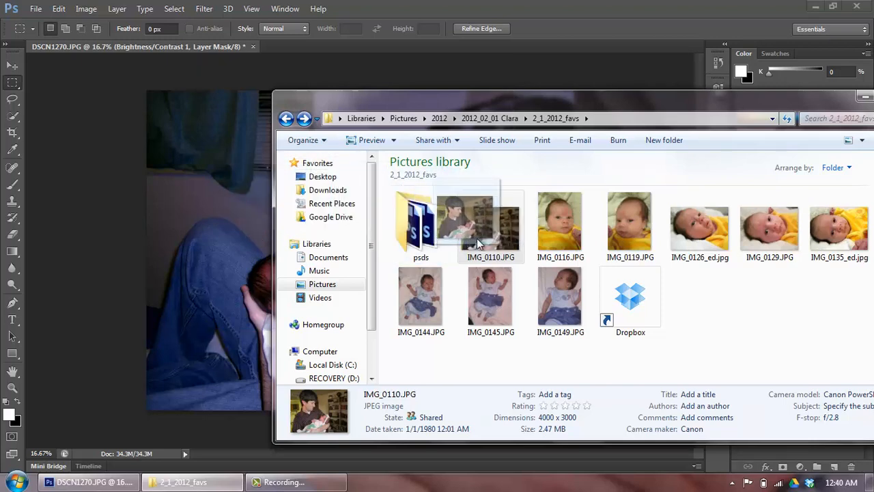
pyautogui.moveTo(136, 210)
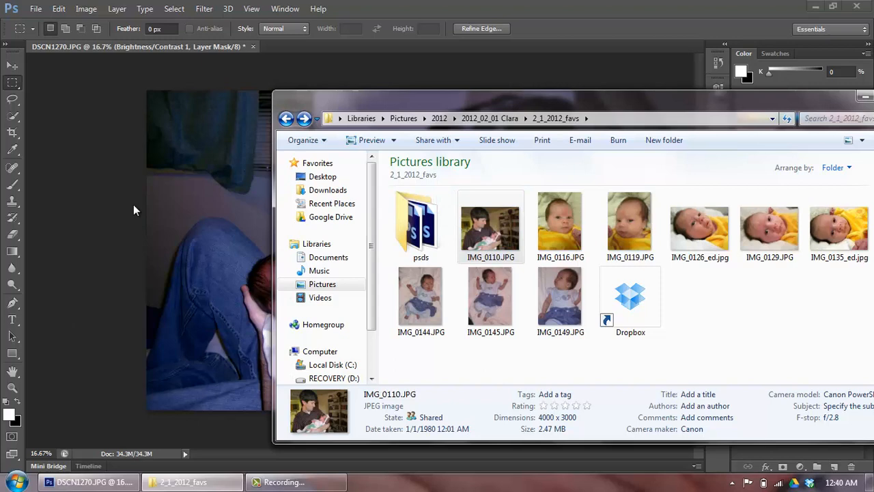
pyautogui.moveTo(164, 228)
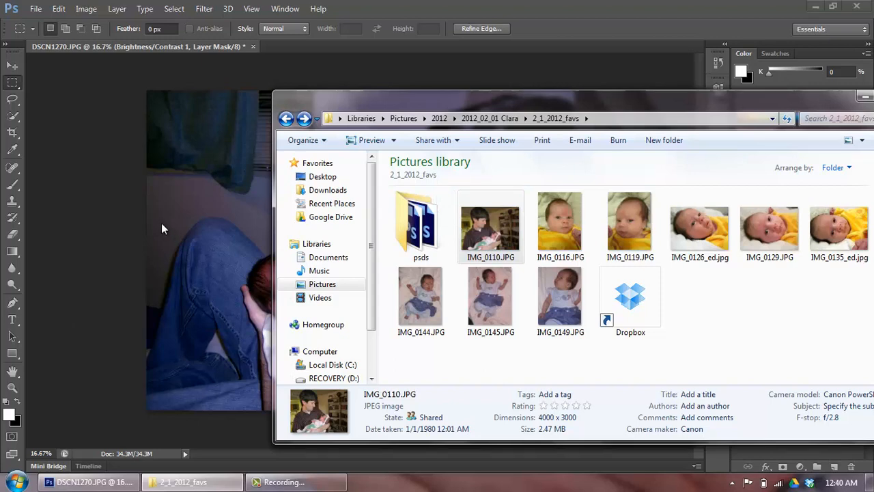
pyautogui.moveTo(270, 265)
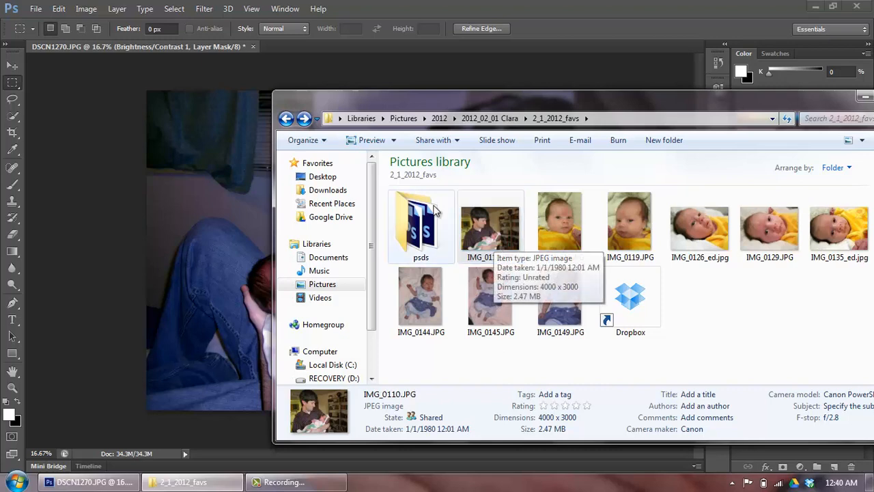
pyautogui.moveTo(490, 226)
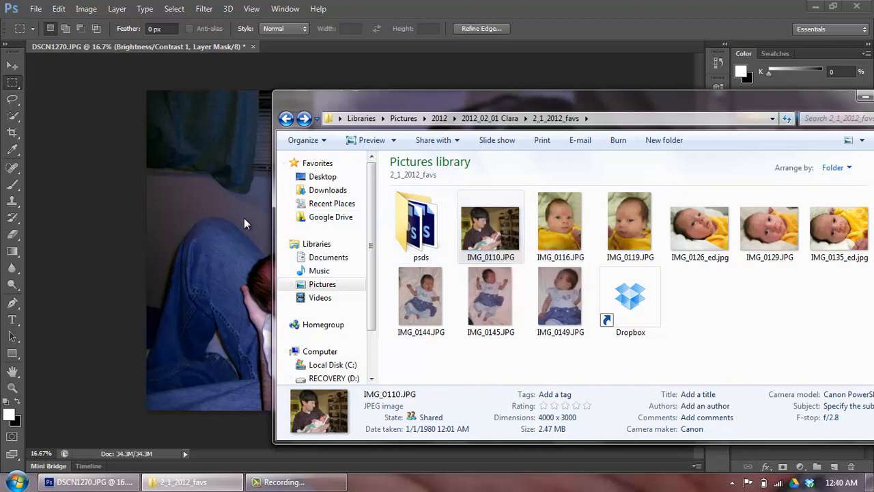
# Step: Open IMG_0110.JPG in Photoshop as a new document beside DSCN1270.JPG
pyautogui.click(490, 225)
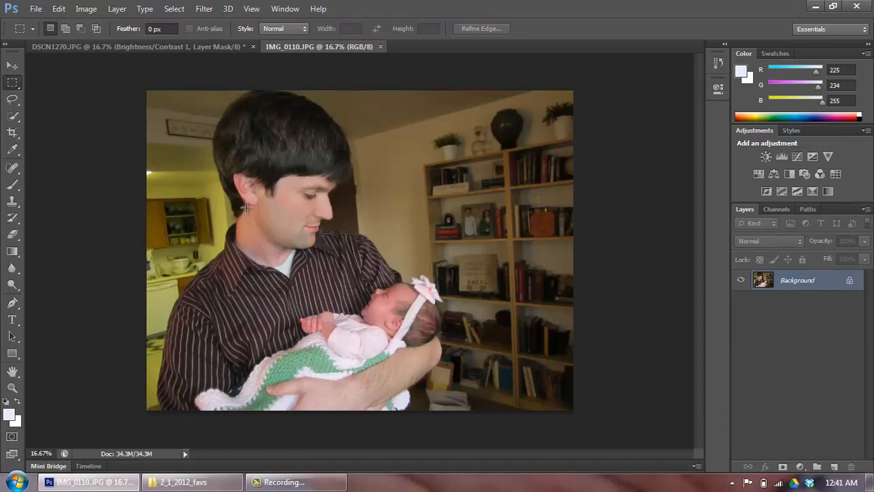
pyautogui.moveTo(282, 168)
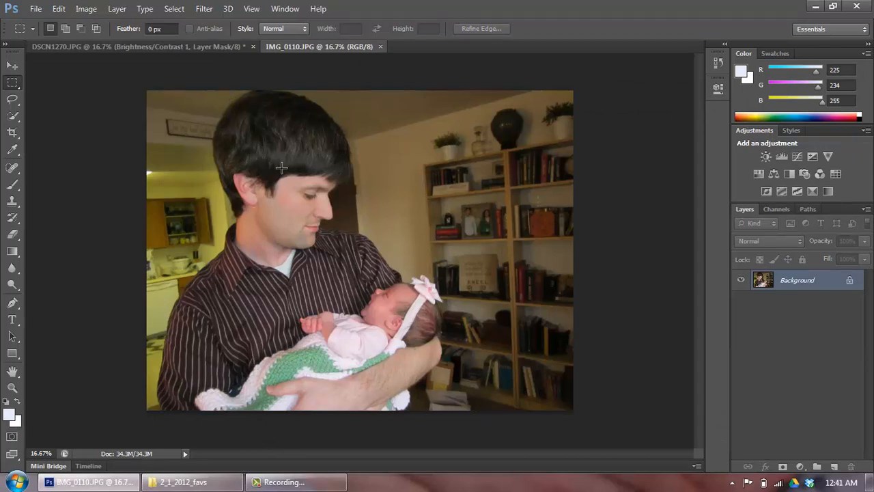
pyautogui.moveTo(271, 158)
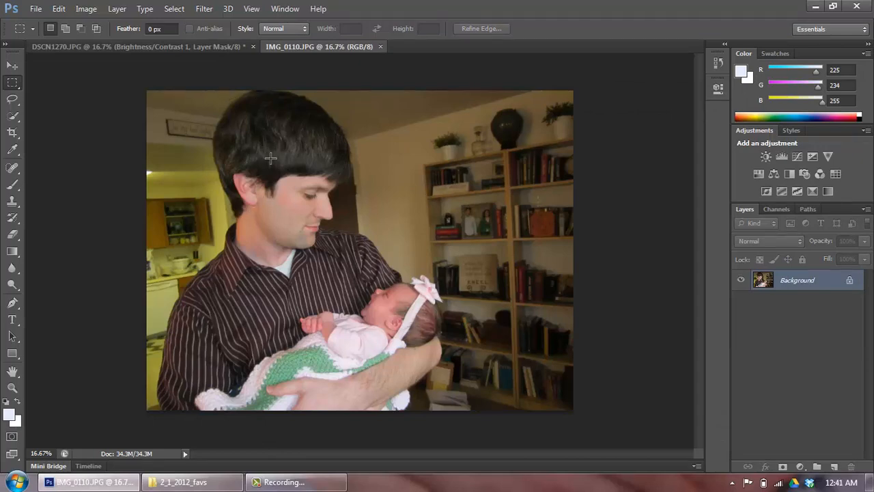
pyautogui.moveTo(162, 113)
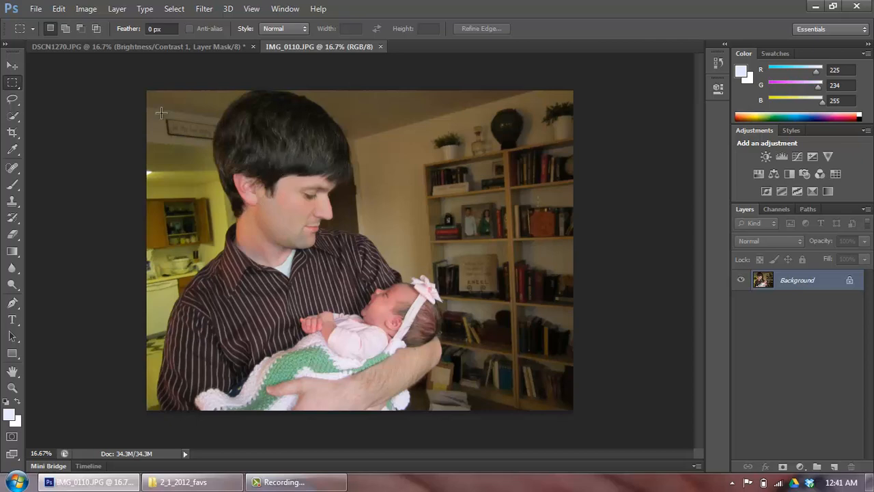
pyautogui.click(35, 9)
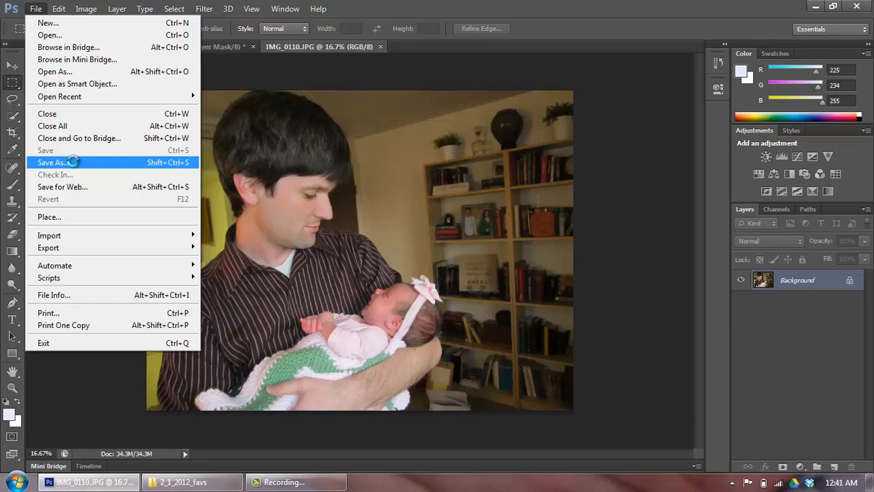
# Step: Save the photo as Photoshop PSD file IMG_0110_edited.psd in the favourites folder
pyautogui.click(52, 162)
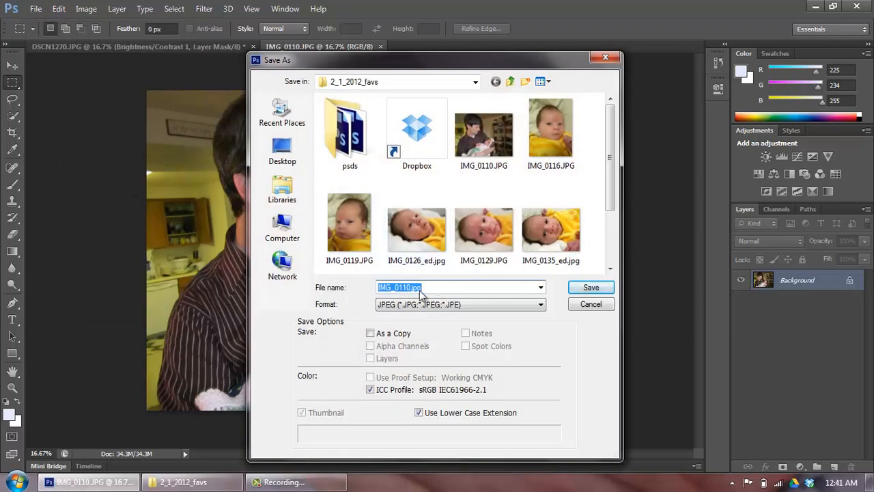
pyautogui.click(540, 304)
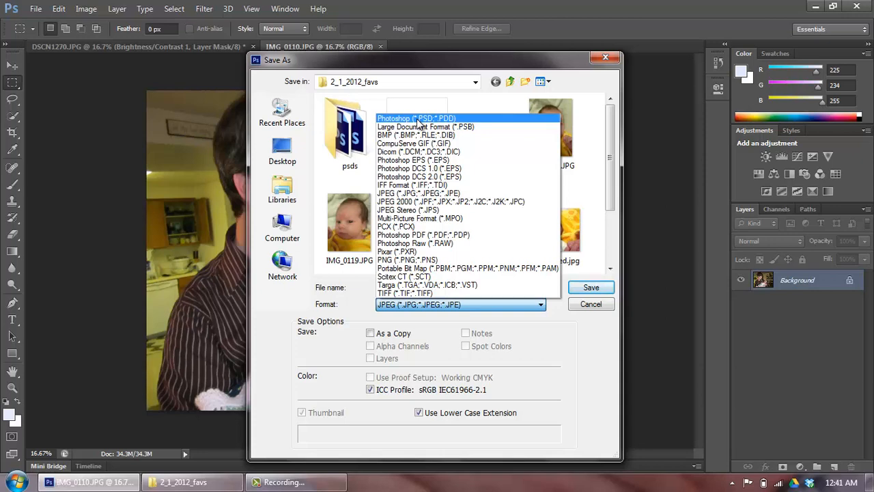
pyautogui.click(416, 118)
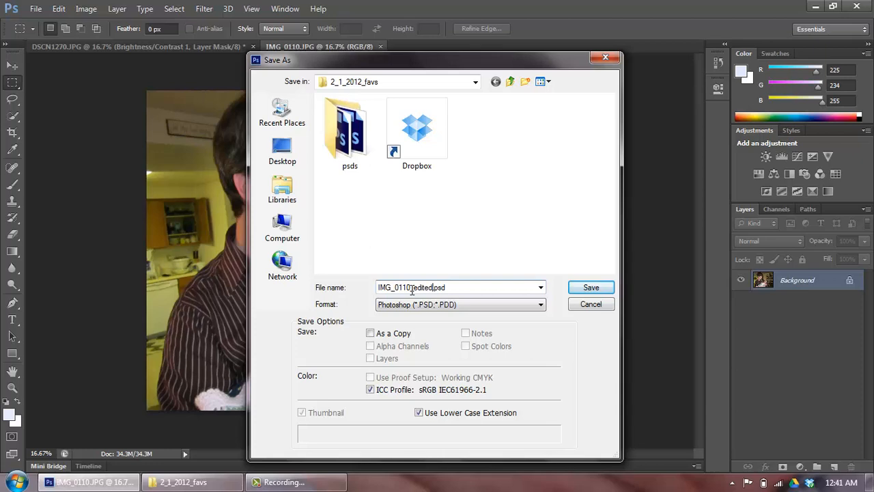
pyautogui.click(591, 287)
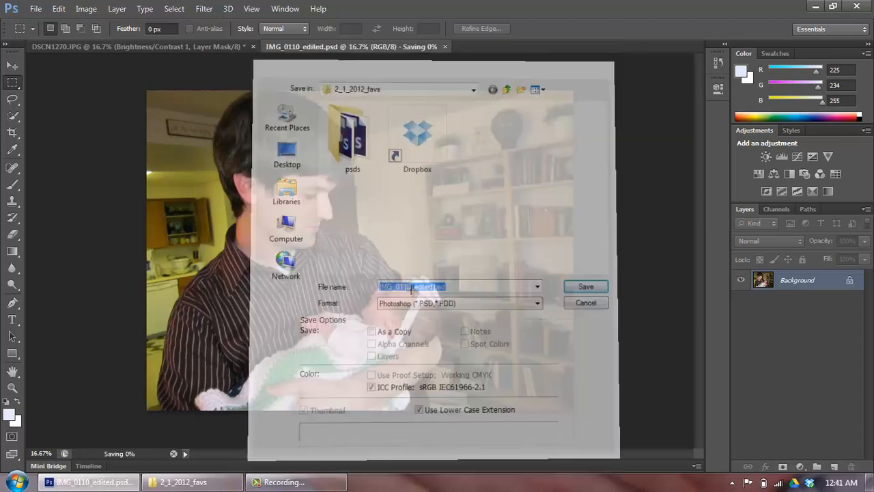
pyautogui.click(586, 286)
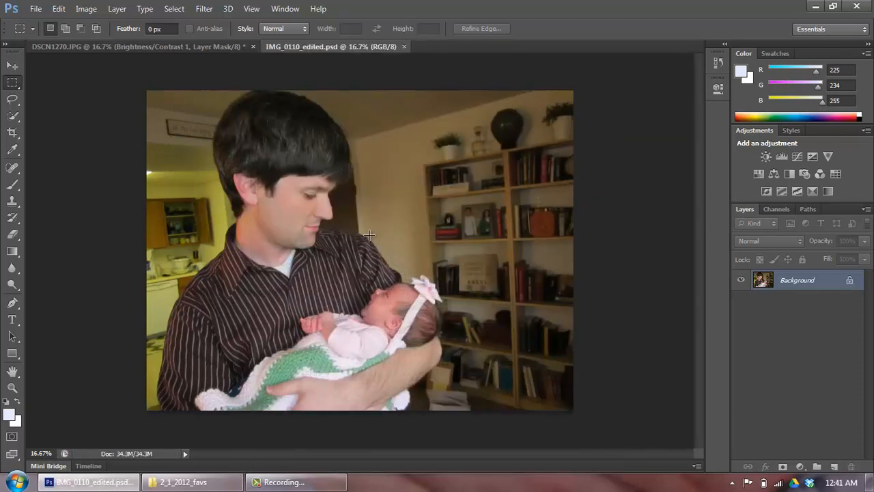
pyautogui.moveTo(539, 292)
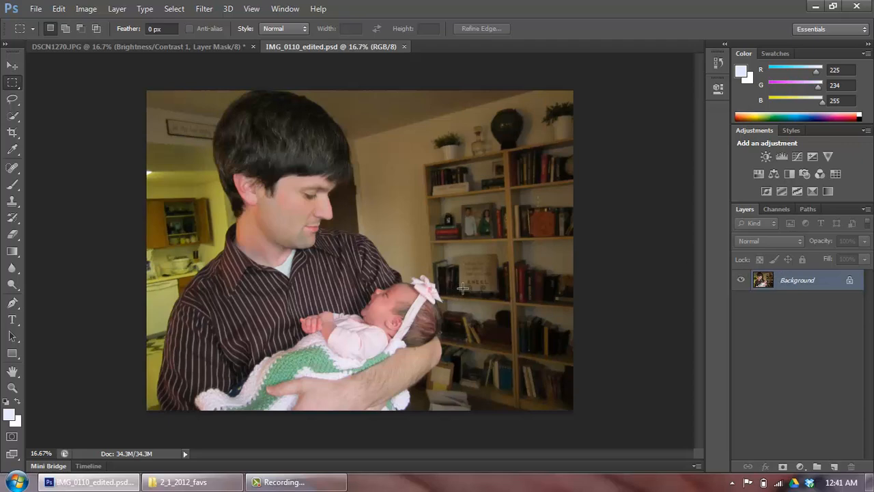
pyautogui.moveTo(478, 294)
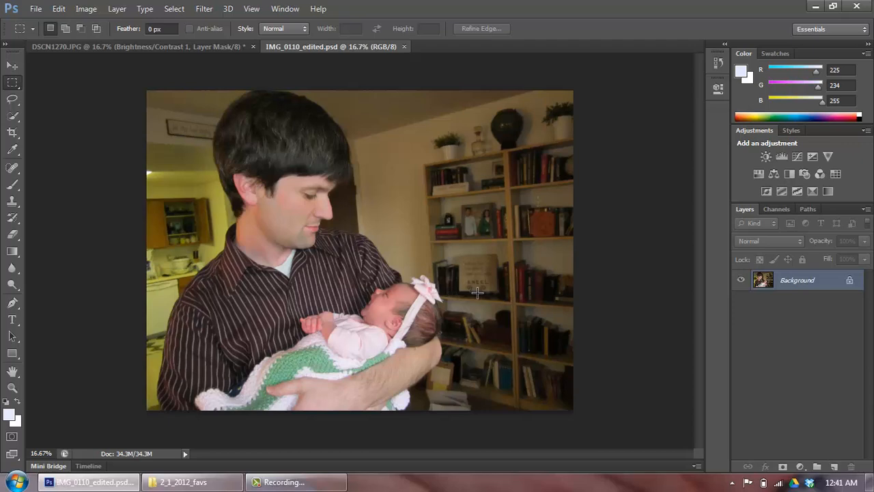
pyautogui.moveTo(479, 283)
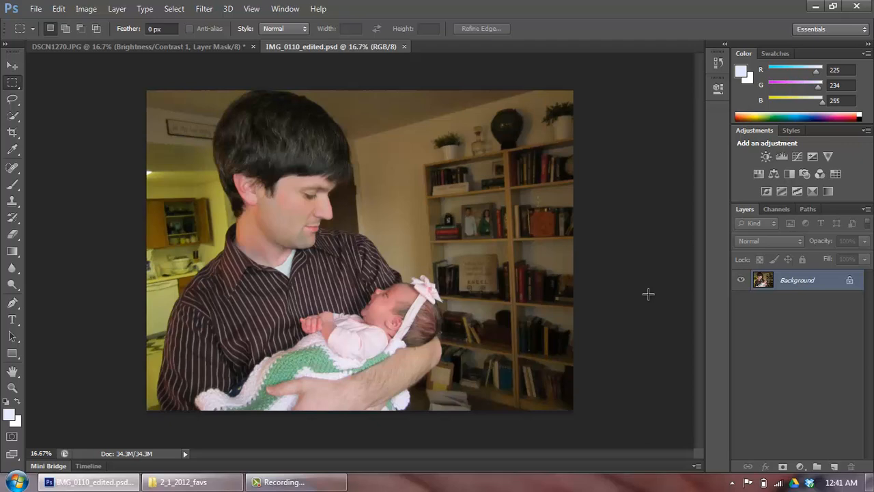
pyautogui.moveTo(736, 260)
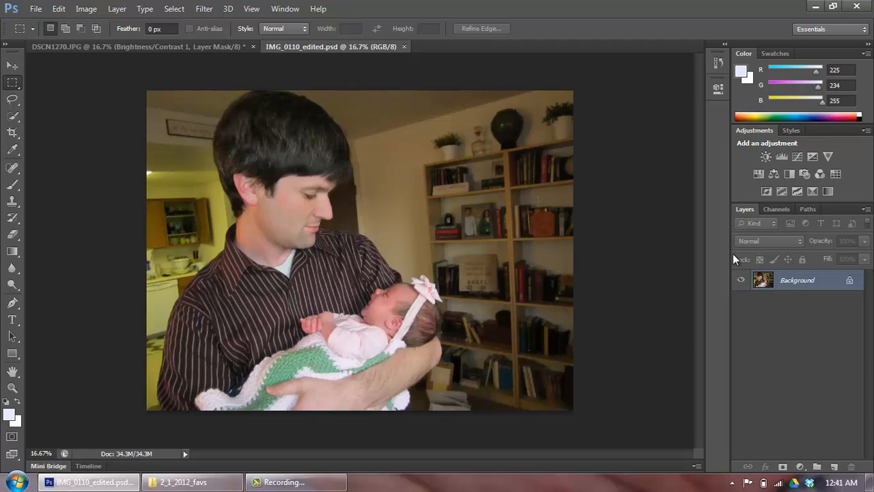
pyautogui.moveTo(736, 156)
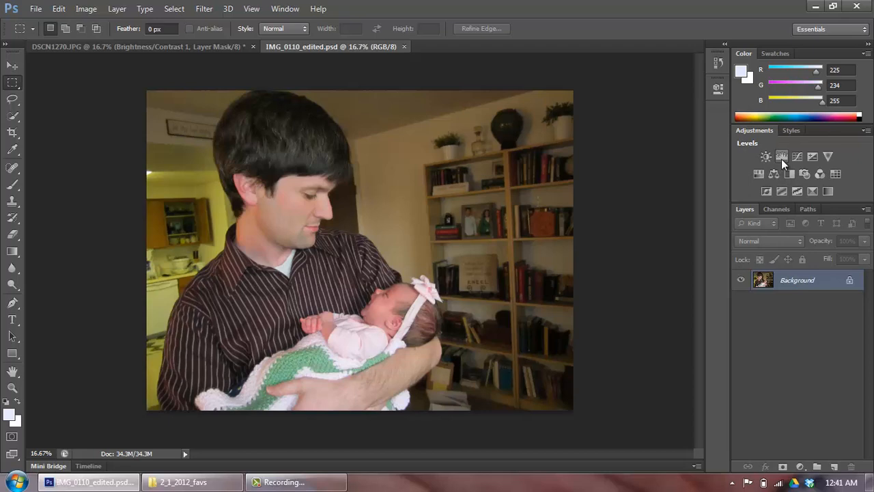
pyautogui.moveTo(782, 157)
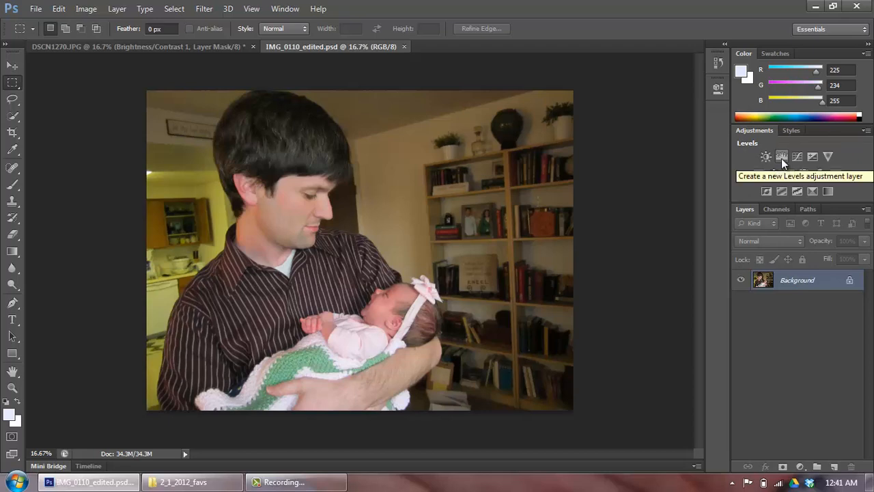
# Step: Add a Levels adjustment layer, keeping the current Windows colour scheme when prompted
pyautogui.click(782, 157)
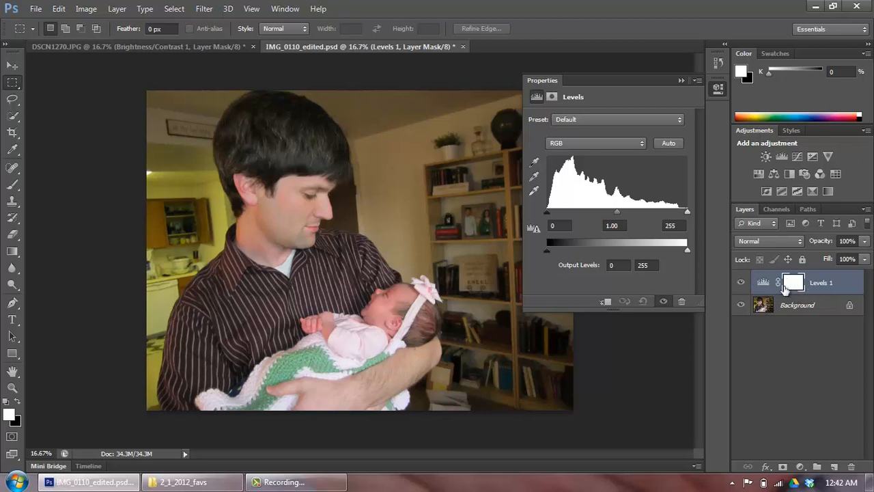
pyautogui.moveTo(759, 276)
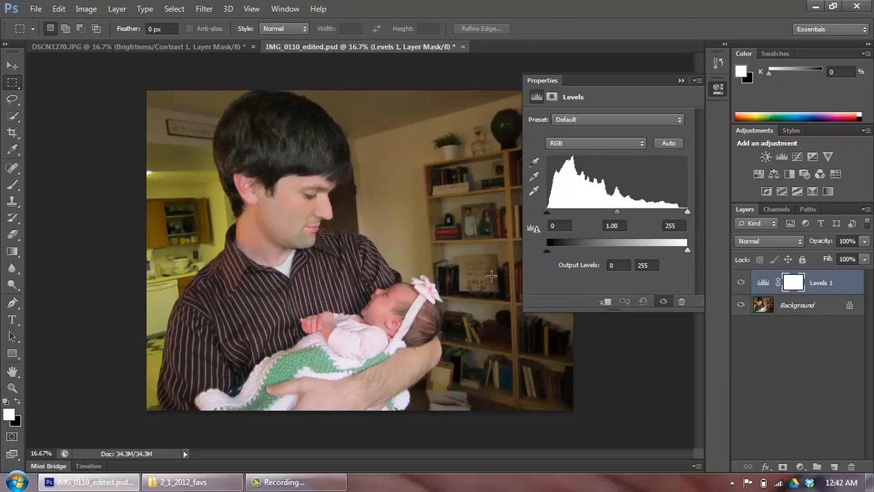
pyautogui.moveTo(265, 167)
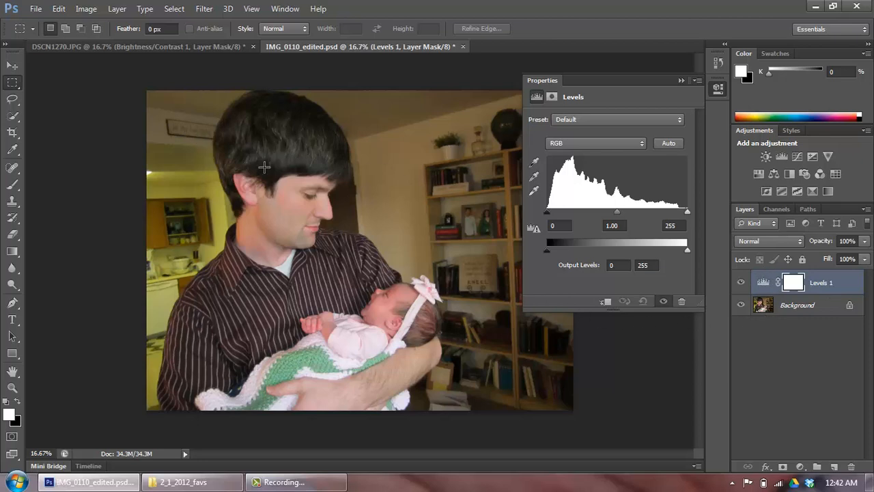
pyautogui.moveTo(320, 219)
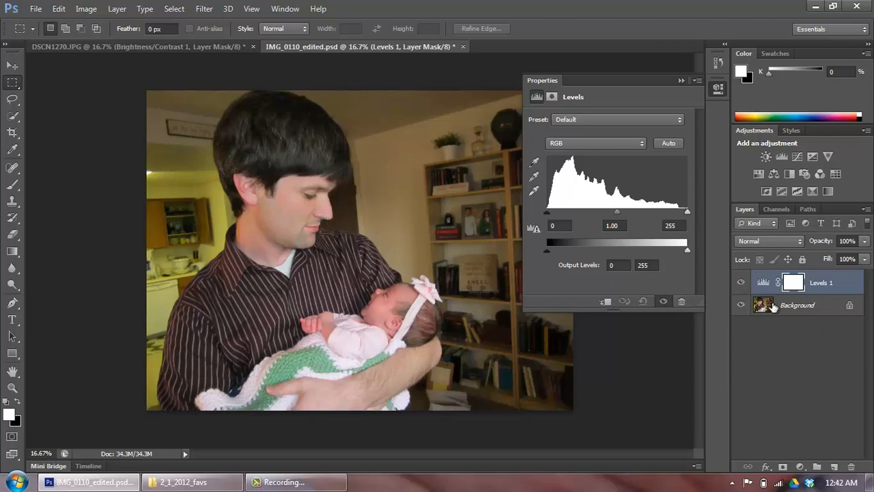
pyautogui.moveTo(764, 295)
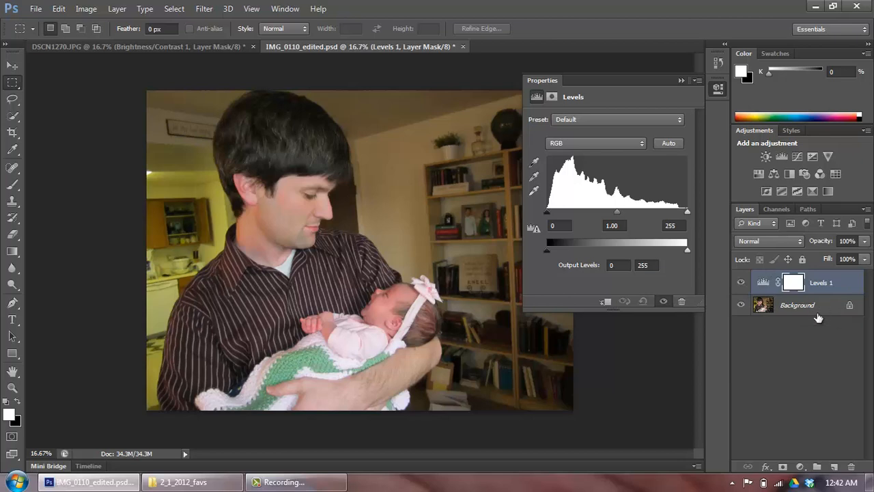
pyautogui.moveTo(810, 314)
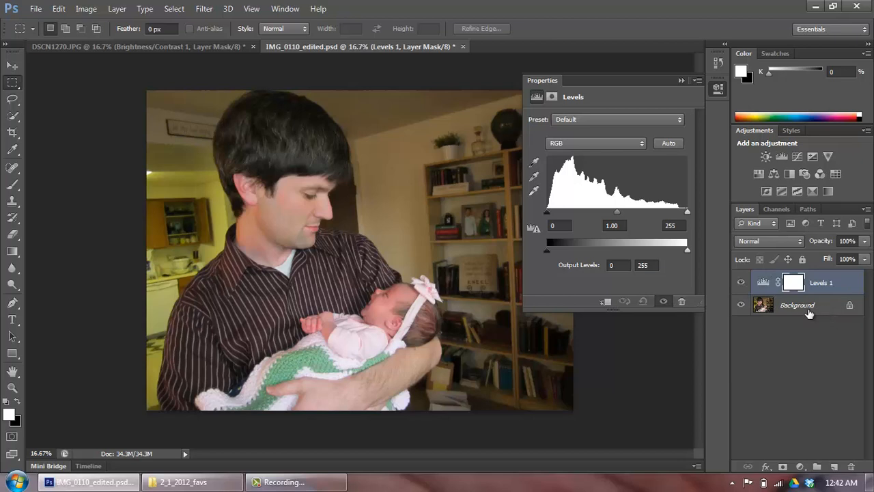
pyautogui.click(797, 282)
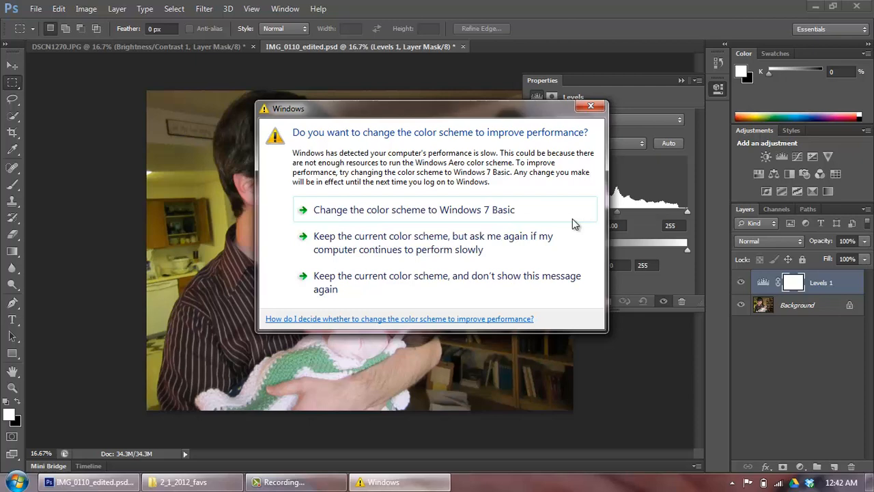
pyautogui.moveTo(444, 282)
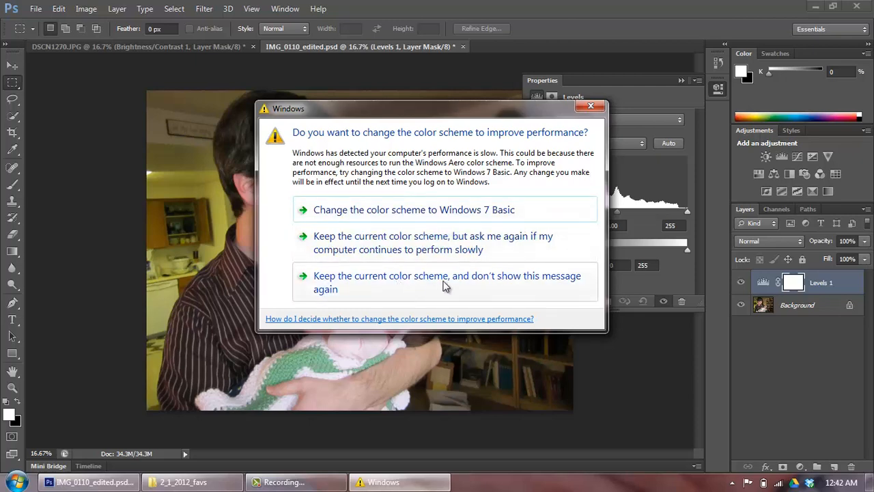
pyautogui.click(590, 106)
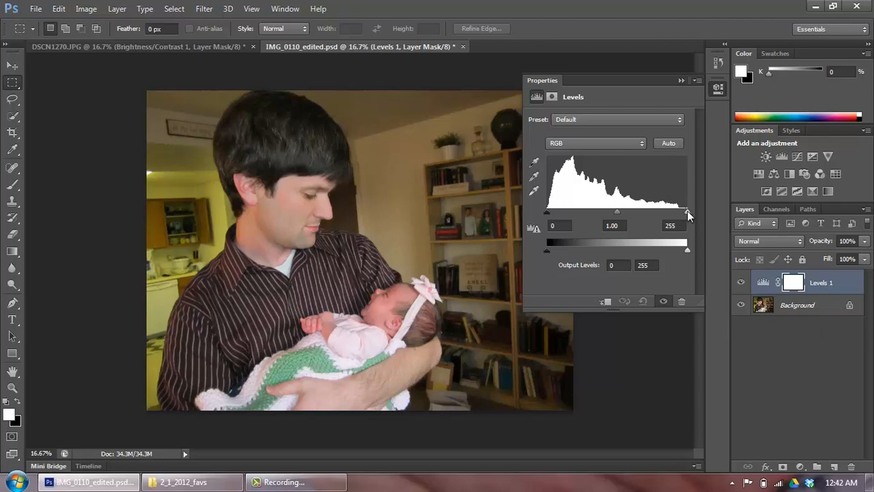
pyautogui.moveTo(558, 190)
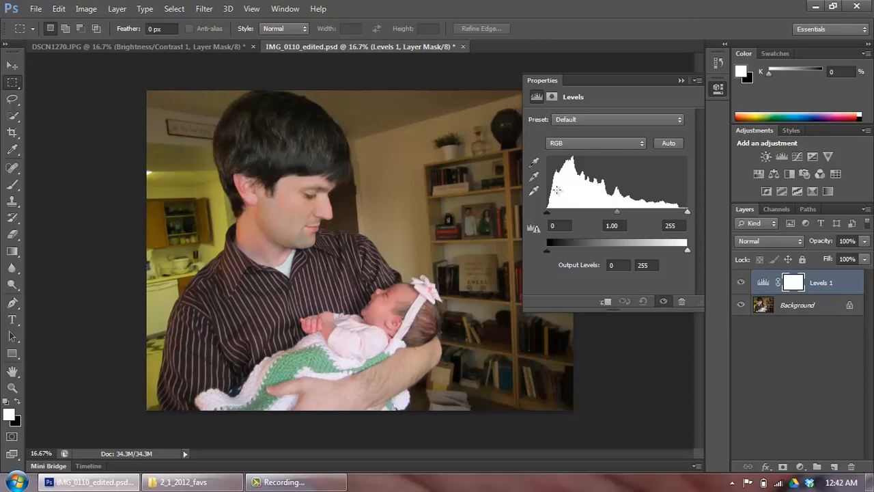
pyautogui.moveTo(566, 213)
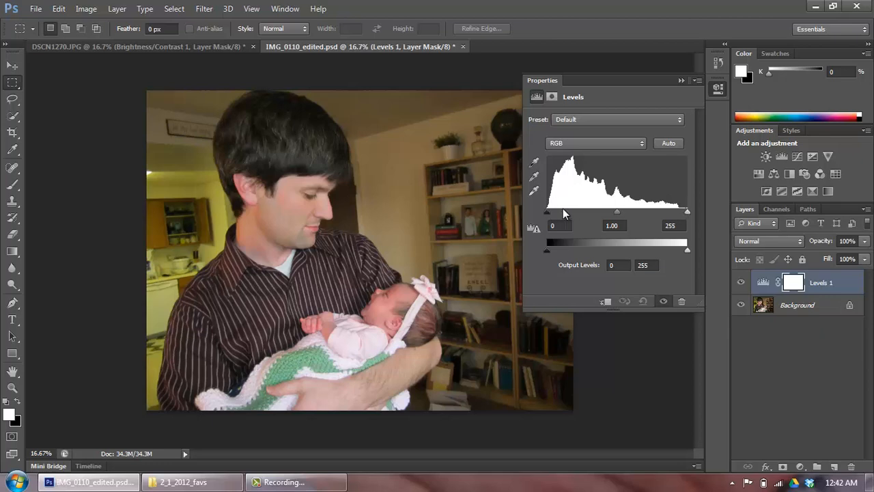
pyautogui.moveTo(550, 213)
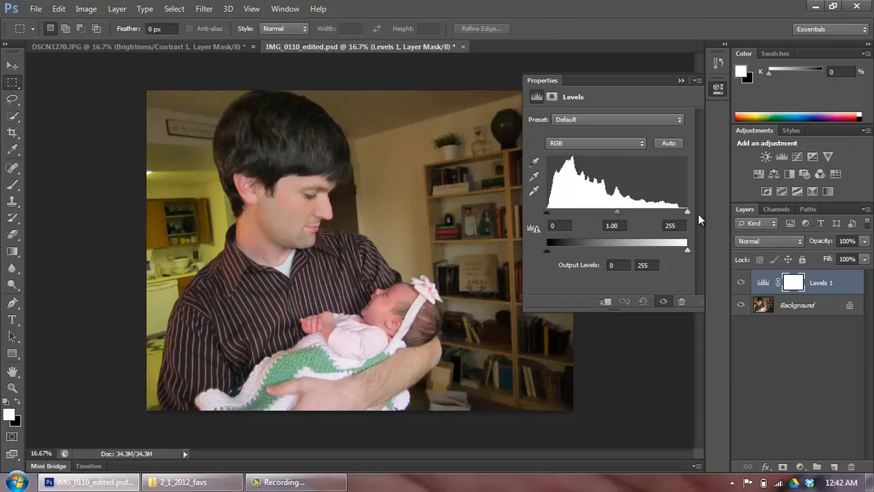
pyautogui.moveTo(690, 215)
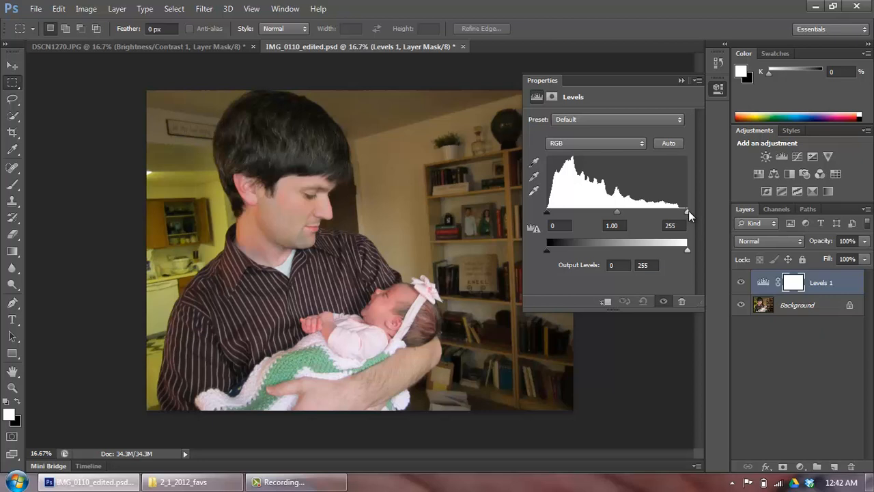
pyautogui.moveTo(557, 149)
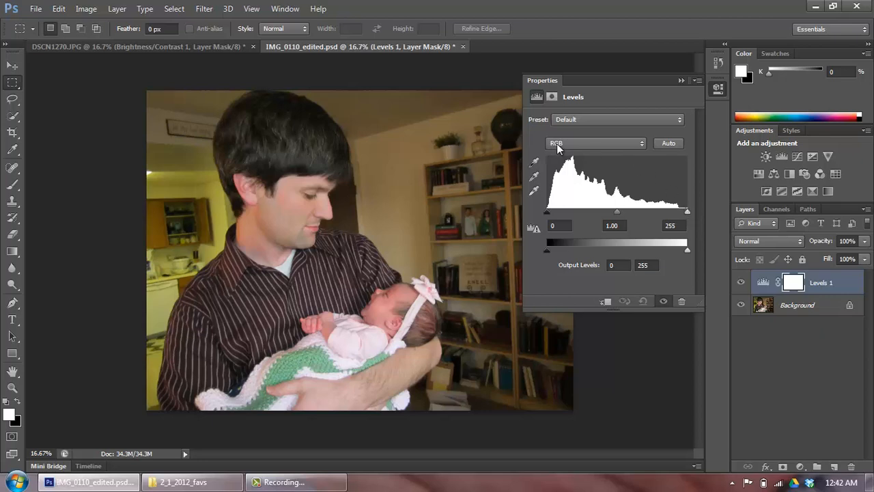
pyautogui.moveTo(567, 151)
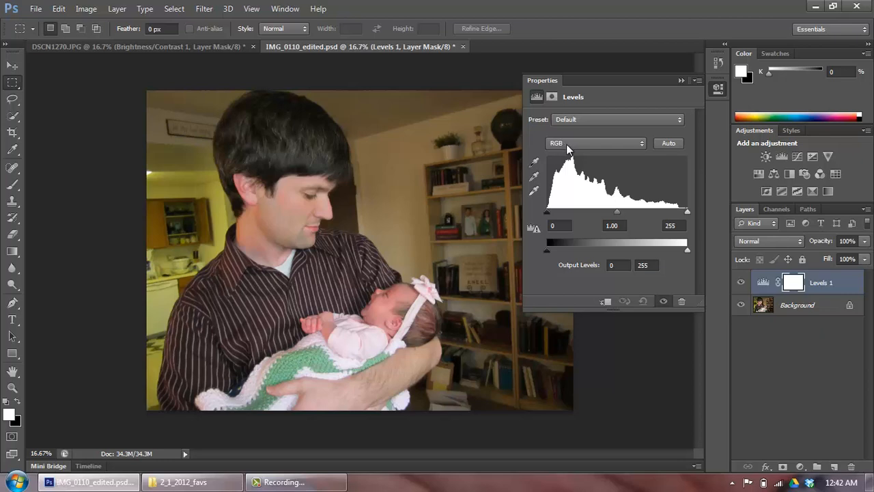
# Step: View the Levels histograms for the Red and Blue channels, ending on Red
pyautogui.click(594, 143)
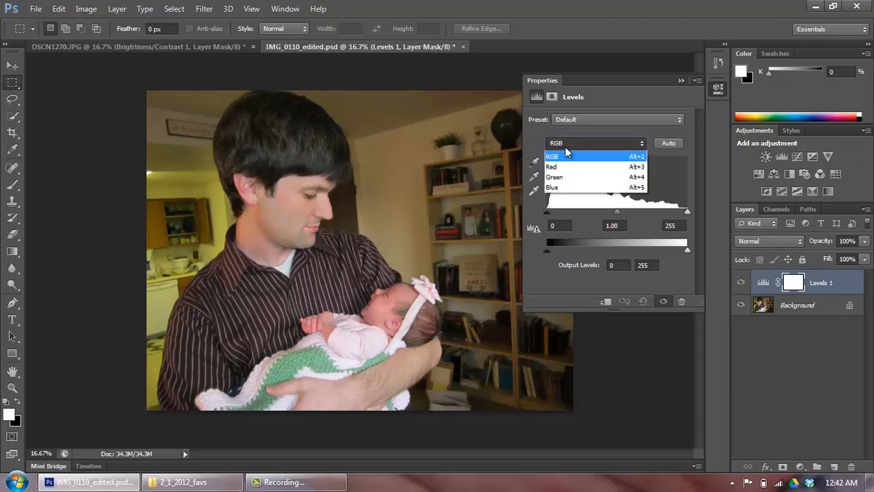
pyautogui.click(551, 167)
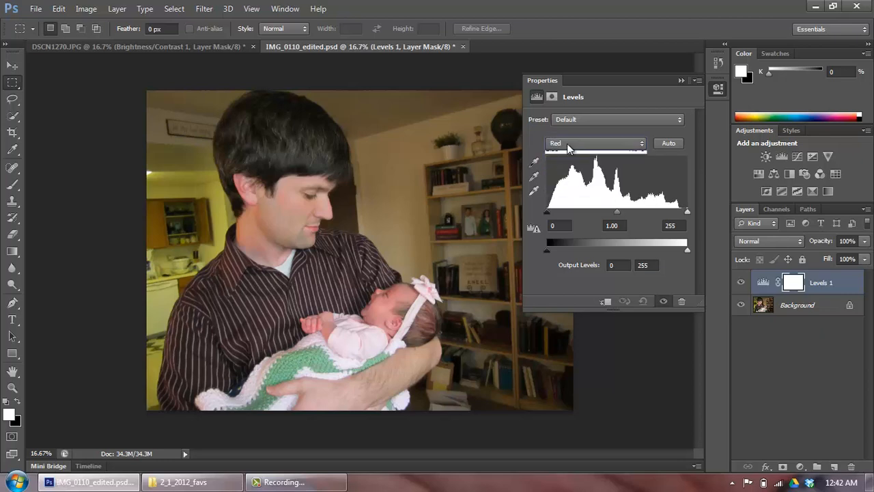
pyautogui.click(593, 143)
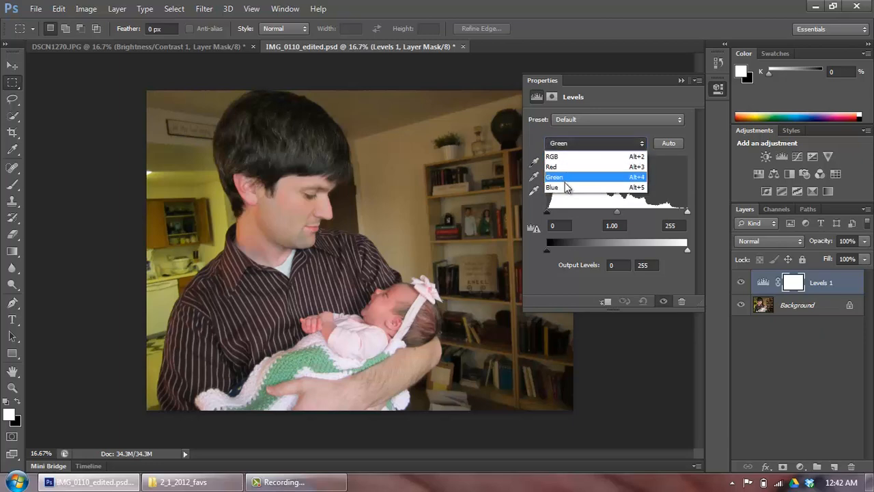
pyautogui.click(553, 187)
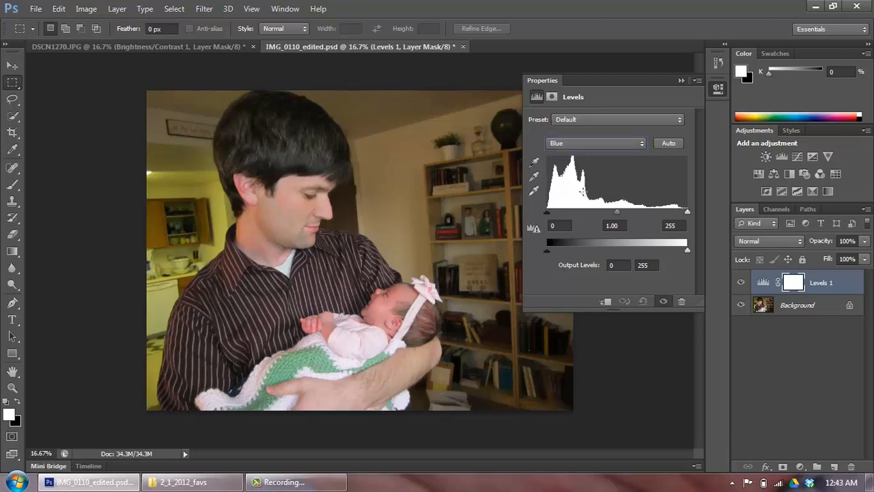
pyautogui.click(595, 143)
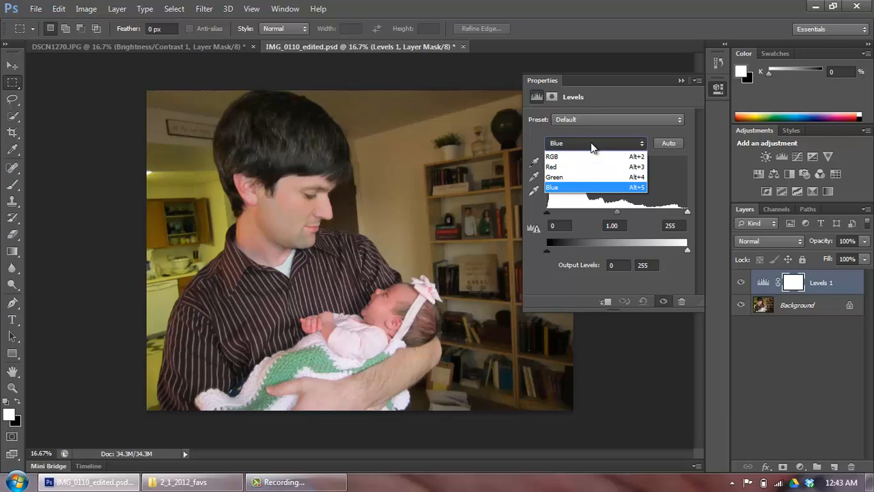
pyautogui.click(552, 167)
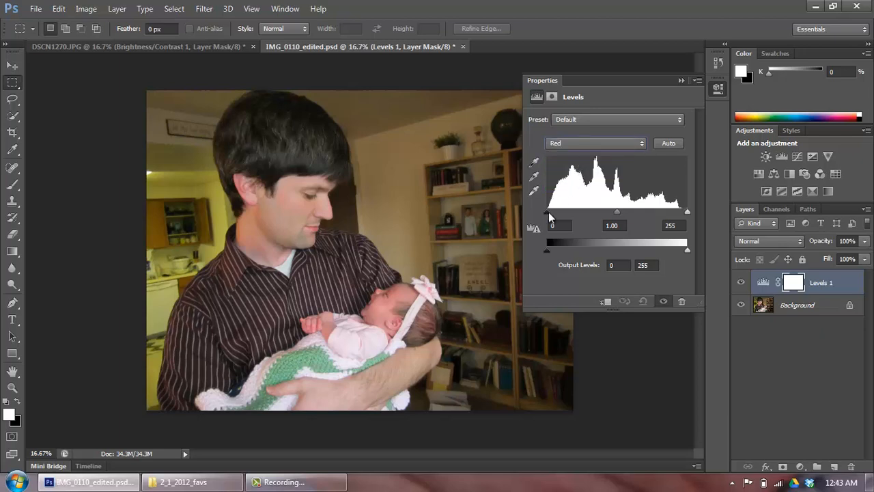
pyautogui.moveTo(688, 214)
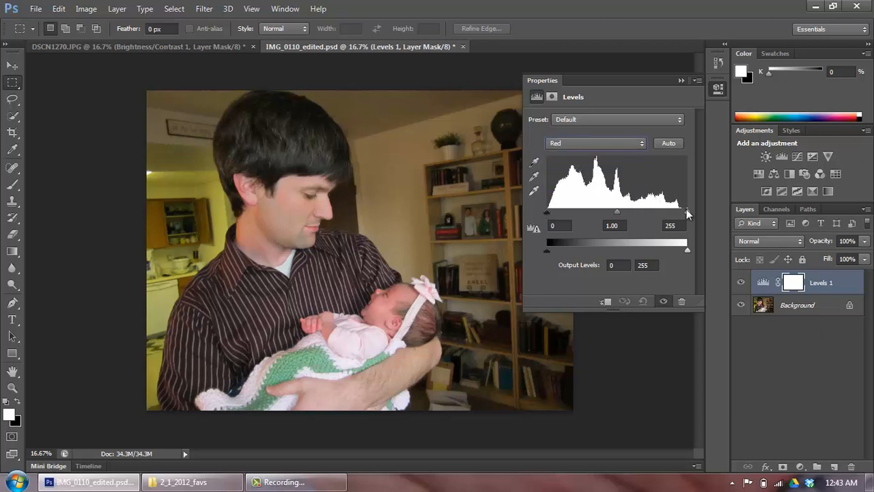
pyautogui.moveTo(690, 181)
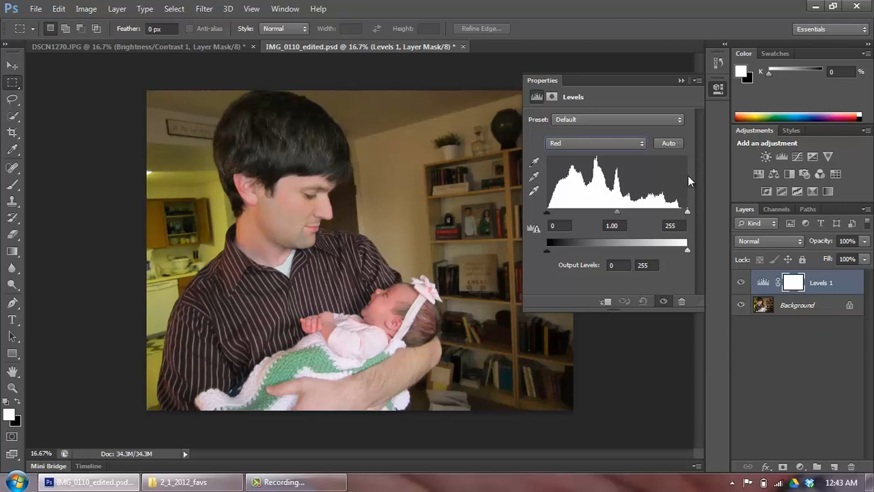
pyautogui.moveTo(546, 181)
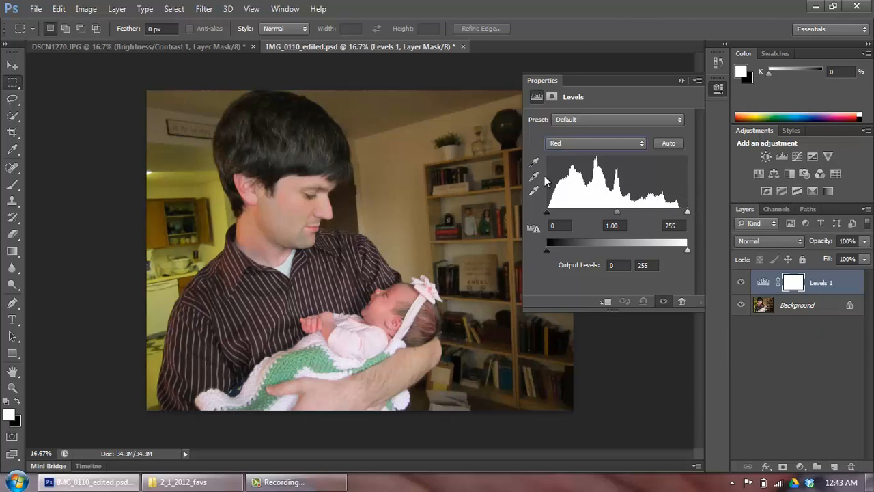
pyautogui.moveTo(642, 148)
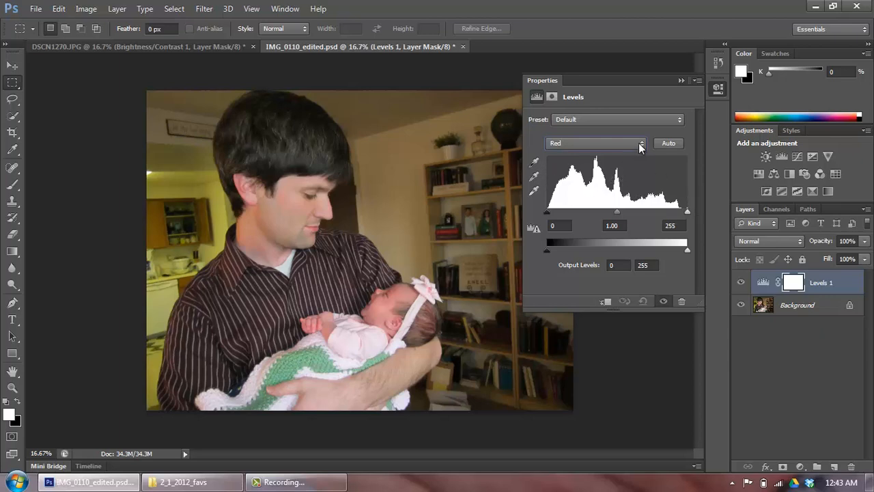
pyautogui.moveTo(656, 171)
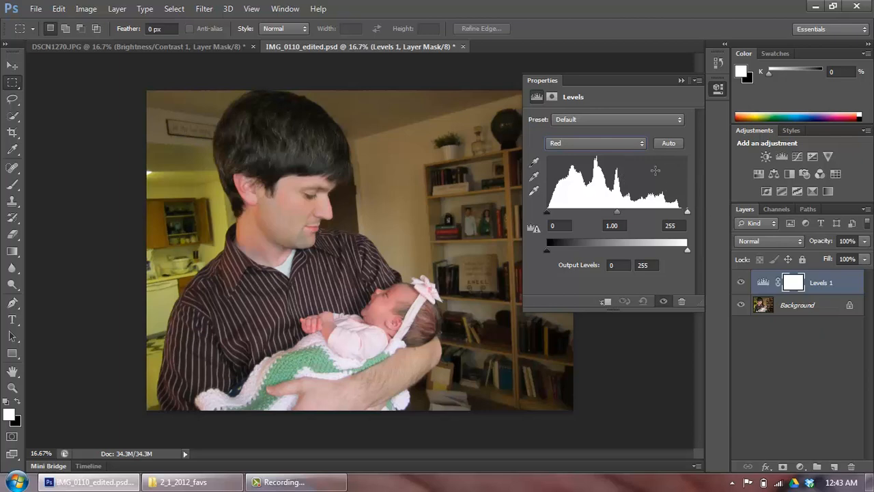
pyautogui.moveTo(541, 222)
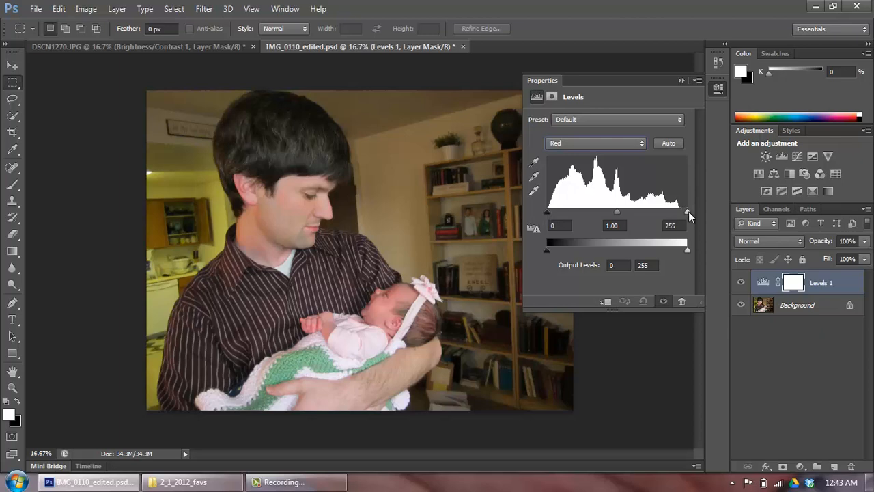
pyautogui.moveTo(682, 219)
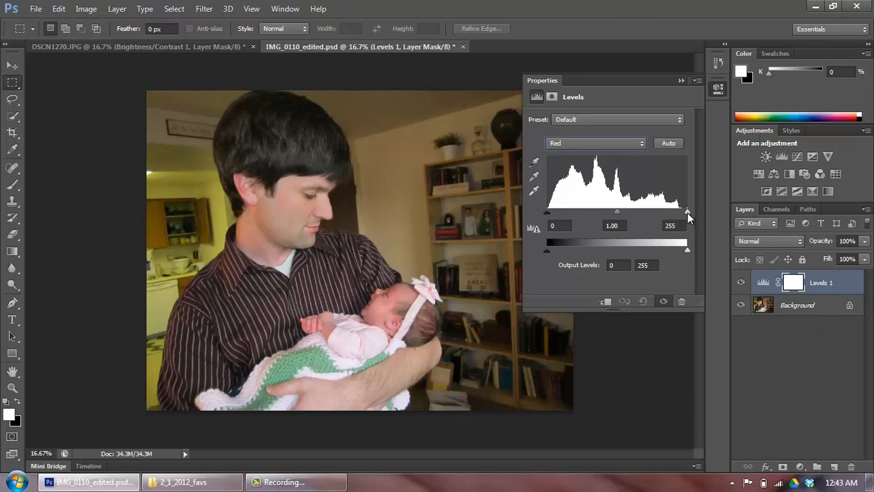
pyautogui.moveTo(692, 220)
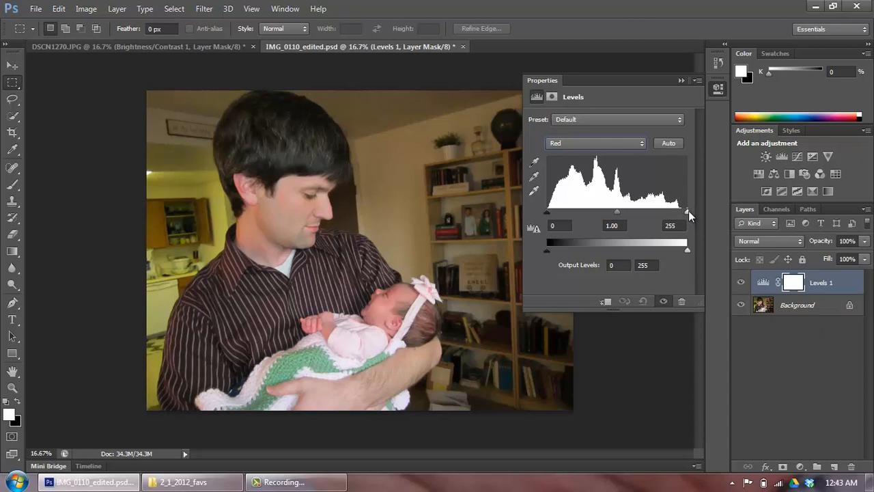
# Step: Set the Red channel's white input level to 245 after trying 247 and 255
pyautogui.moveTo(689, 212); pyautogui.dragTo(681, 212)
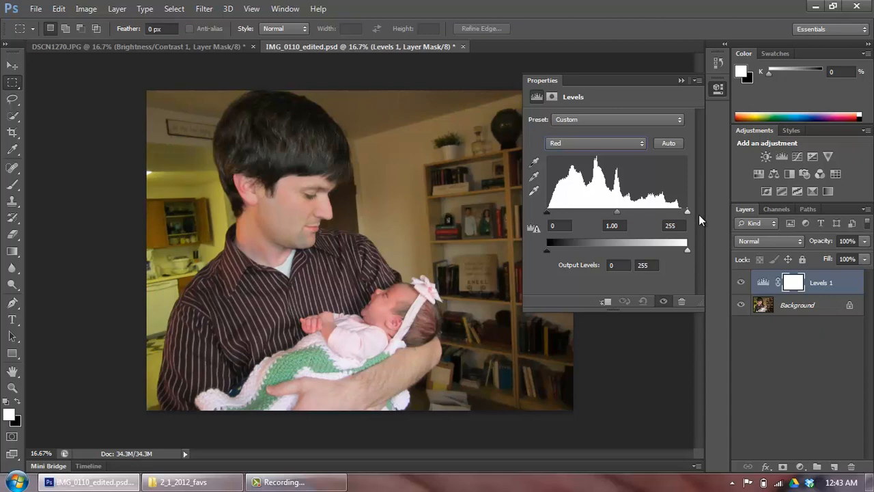
pyautogui.moveTo(688, 211); pyautogui.dragTo(683, 212)
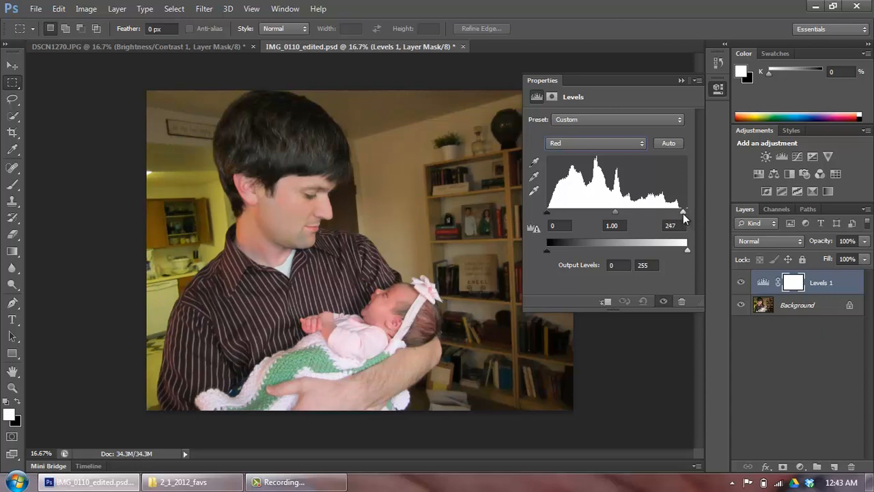
pyautogui.moveTo(684, 211); pyautogui.dragTo(688, 212)
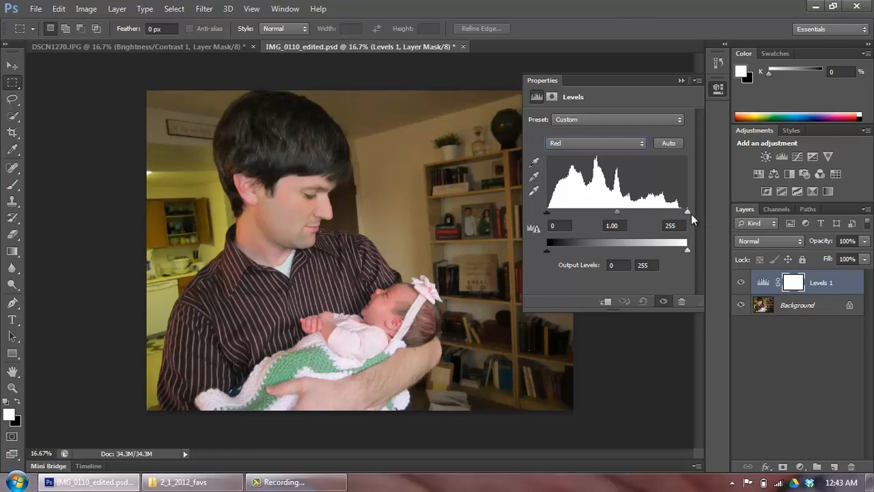
pyautogui.moveTo(688, 212); pyautogui.dragTo(683, 212)
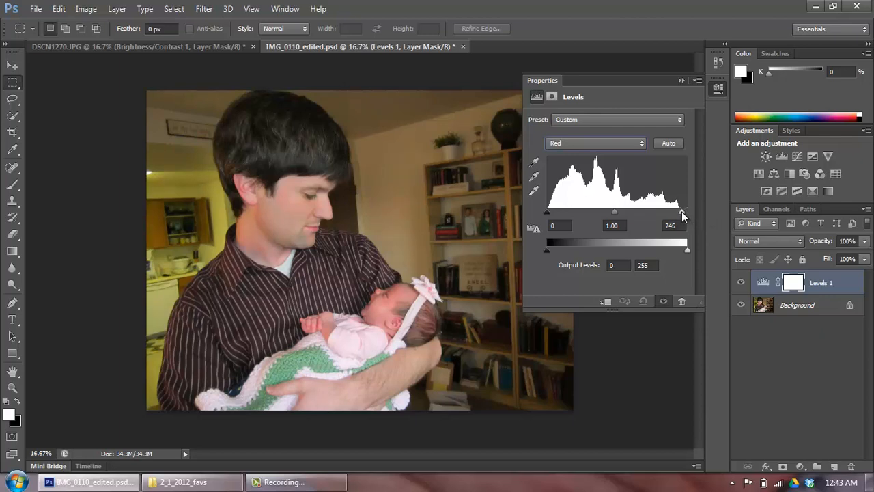
# Step: Select the Green channel and set its white input level to 249
pyautogui.click(595, 143)
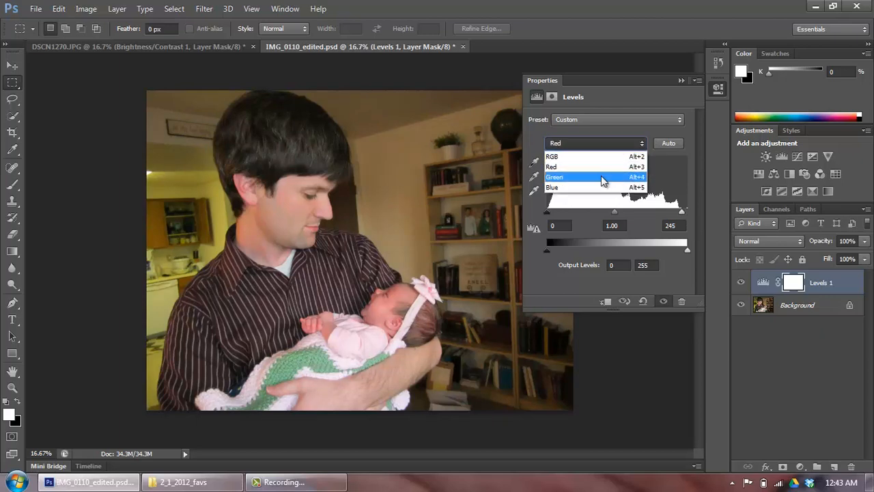
pyautogui.click(555, 177)
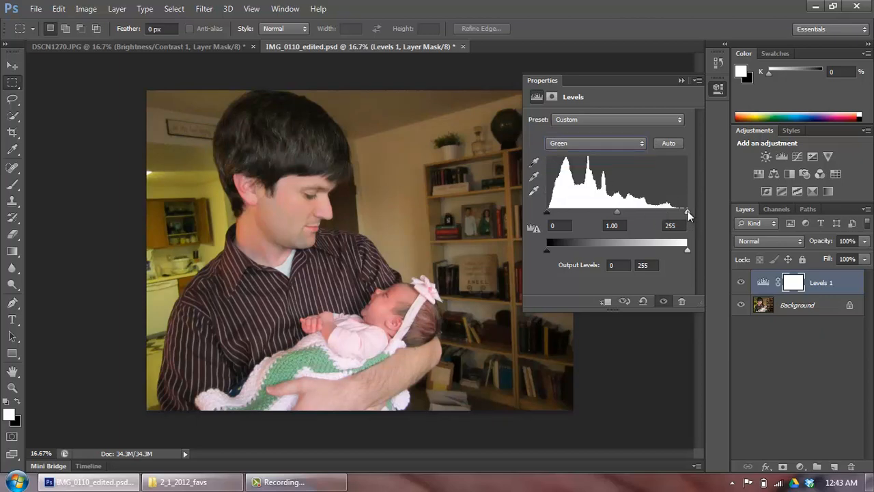
pyautogui.moveTo(688, 212); pyautogui.dragTo(681, 212)
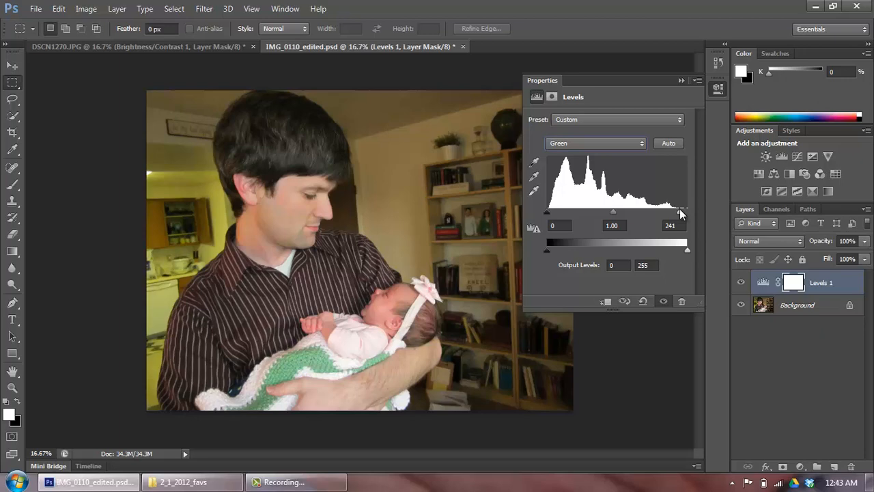
pyautogui.moveTo(682, 212); pyautogui.dragTo(673, 212)
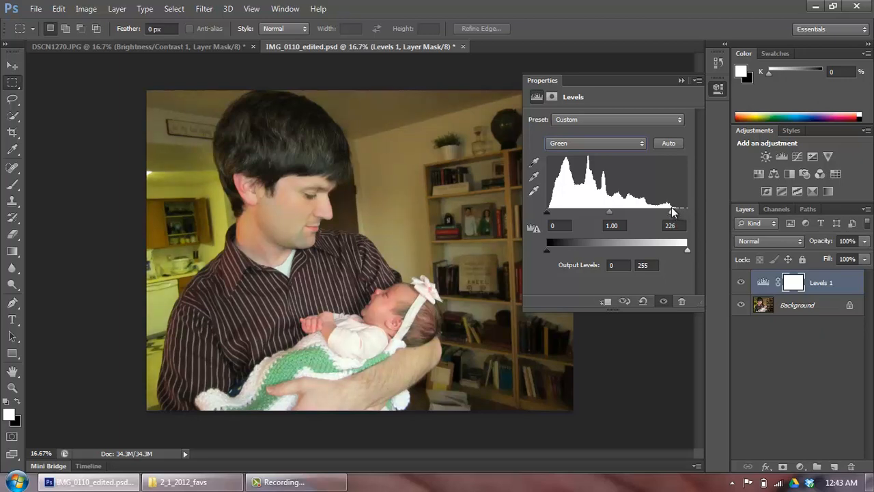
pyautogui.moveTo(673, 211); pyautogui.dragTo(686, 211)
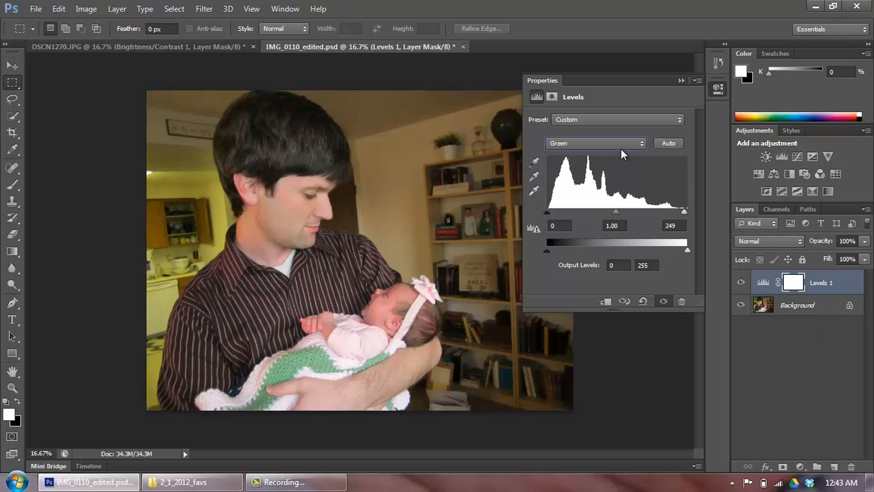
# Step: Try Blue white input levels from 183 to 255, settle on 248, then reselect Red
pyautogui.click(595, 143)
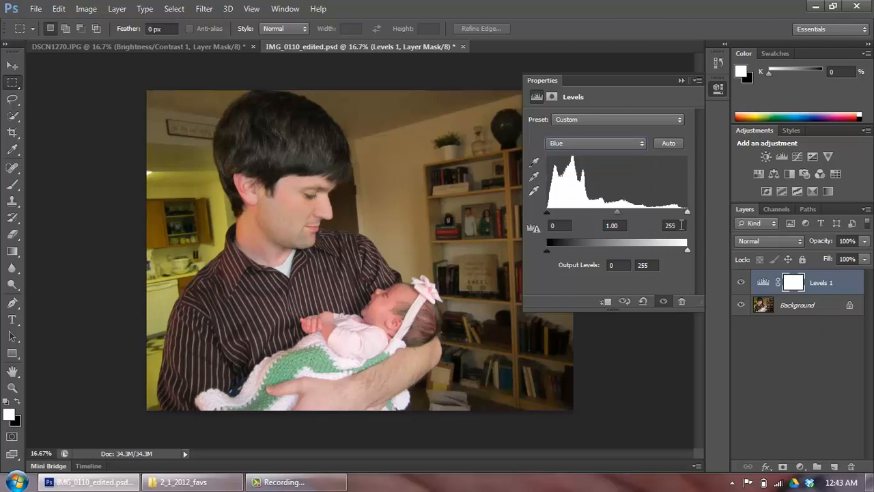
pyautogui.moveTo(688, 210); pyautogui.dragTo(667, 210)
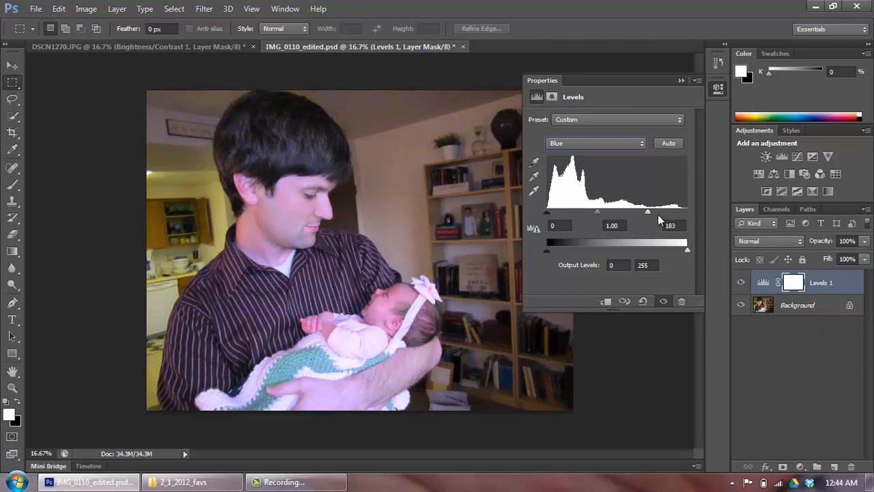
pyautogui.moveTo(648, 212); pyautogui.dragTo(683, 211)
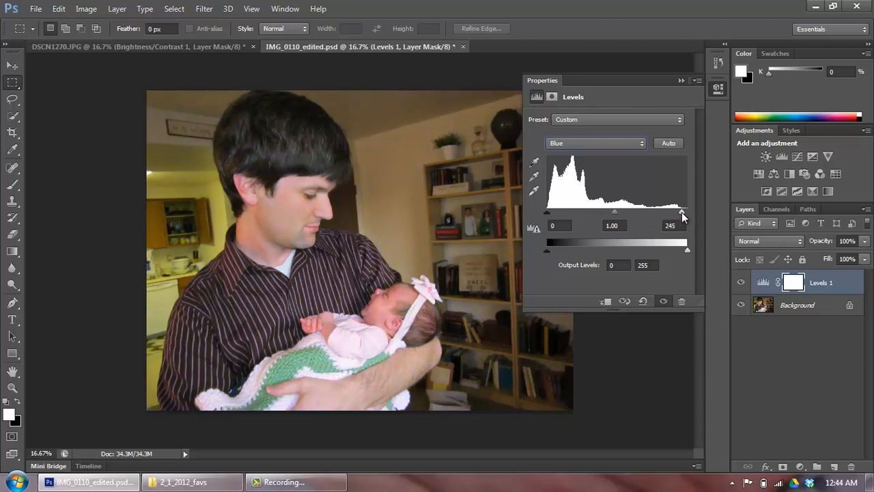
pyautogui.moveTo(684, 211); pyautogui.dragTo(688, 211)
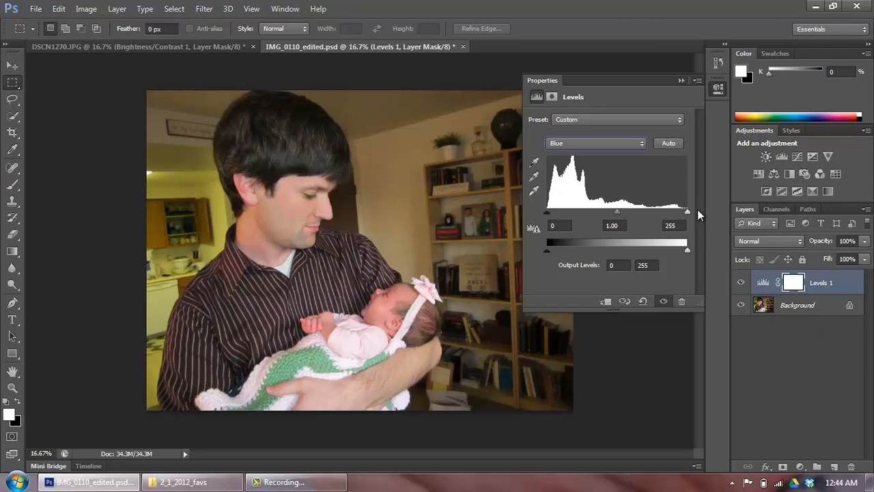
pyautogui.moveTo(688, 212); pyautogui.dragTo(680, 211)
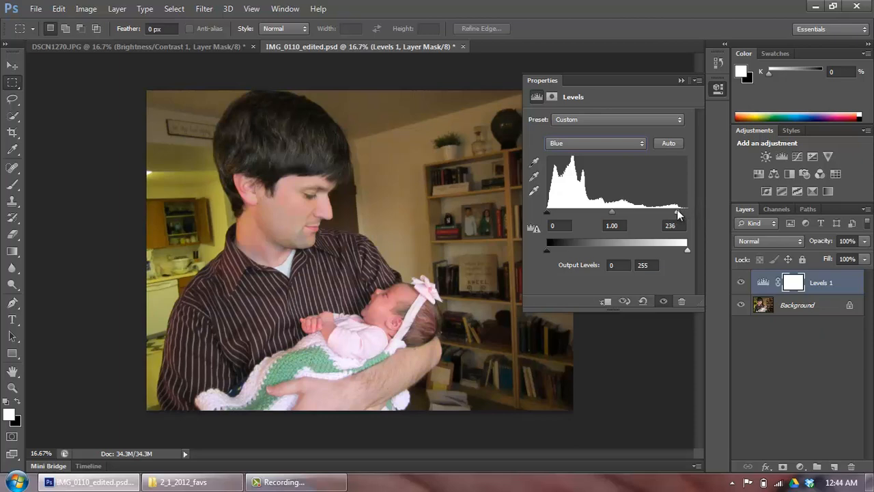
pyautogui.moveTo(678, 215); pyautogui.dragTo(685, 215)
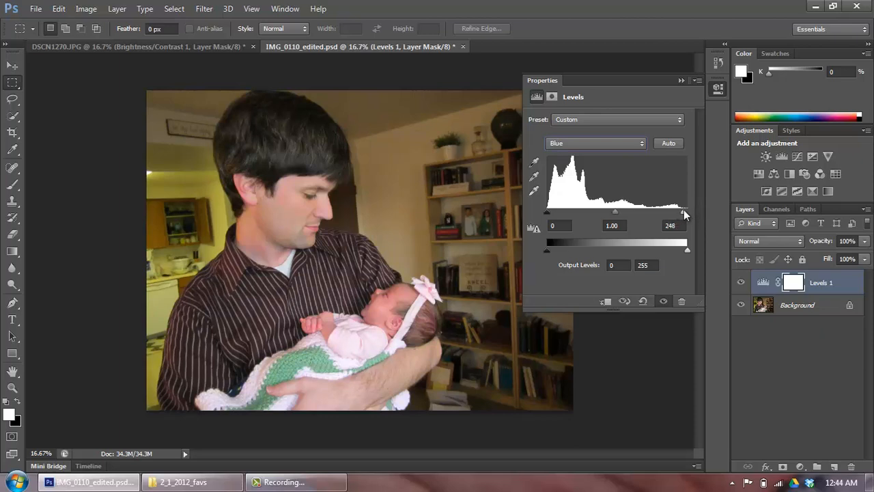
pyautogui.moveTo(683, 213); pyautogui.dragTo(688, 214)
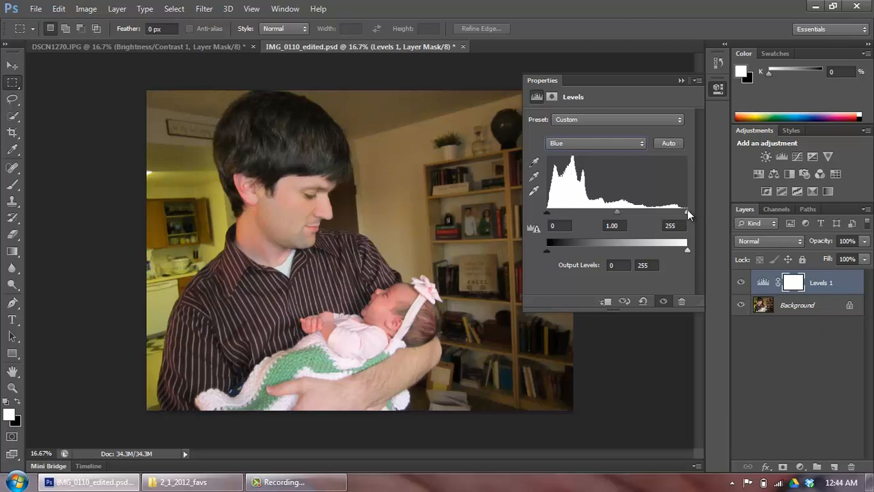
pyautogui.moveTo(689, 214); pyautogui.dragTo(685, 215)
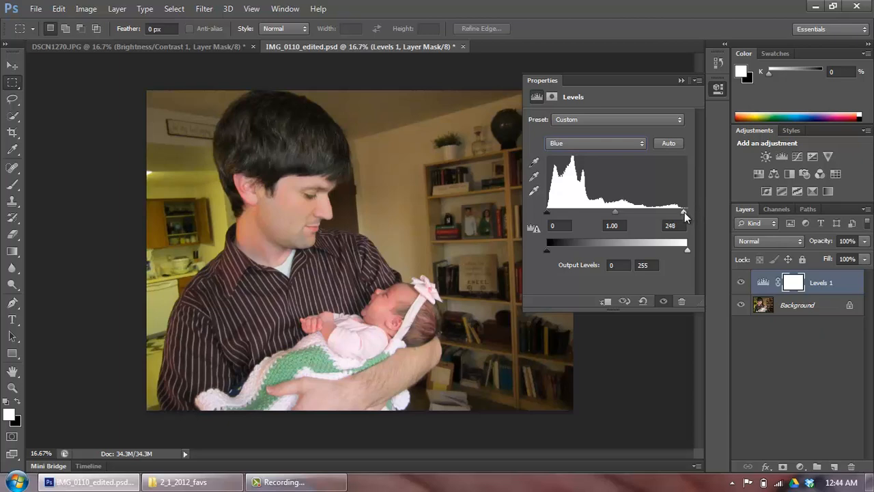
pyautogui.moveTo(546, 205)
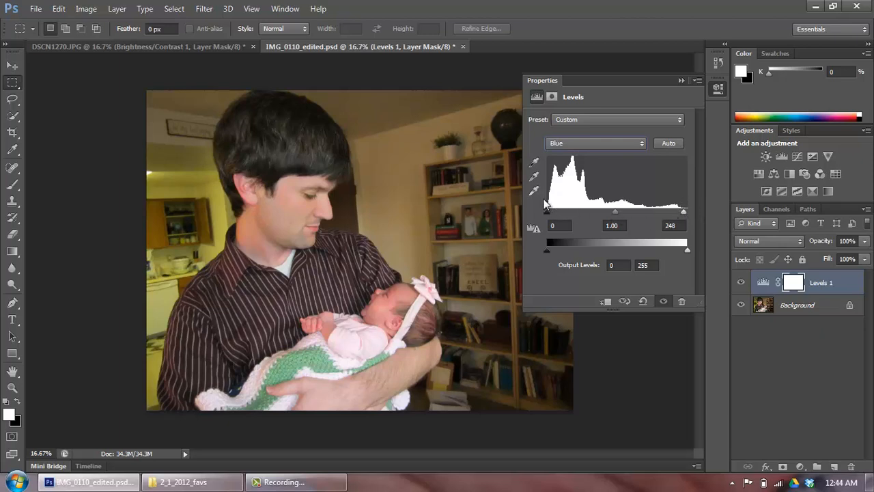
pyautogui.moveTo(642, 147)
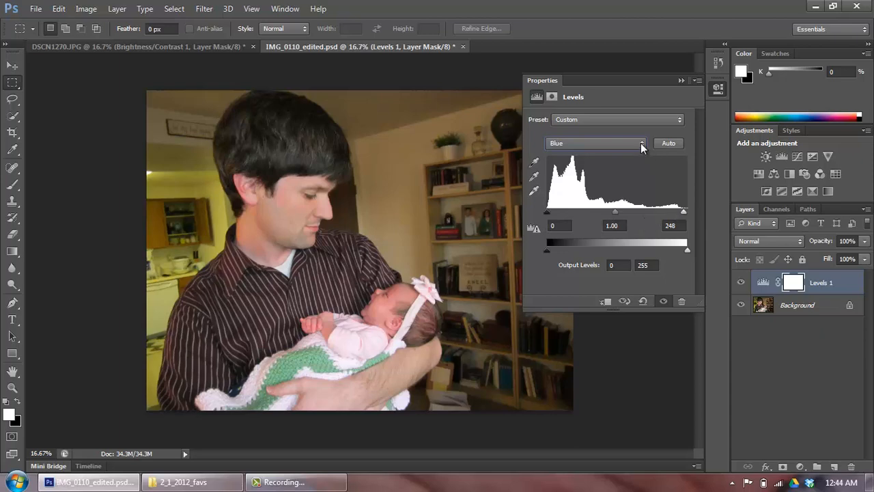
pyautogui.click(594, 143)
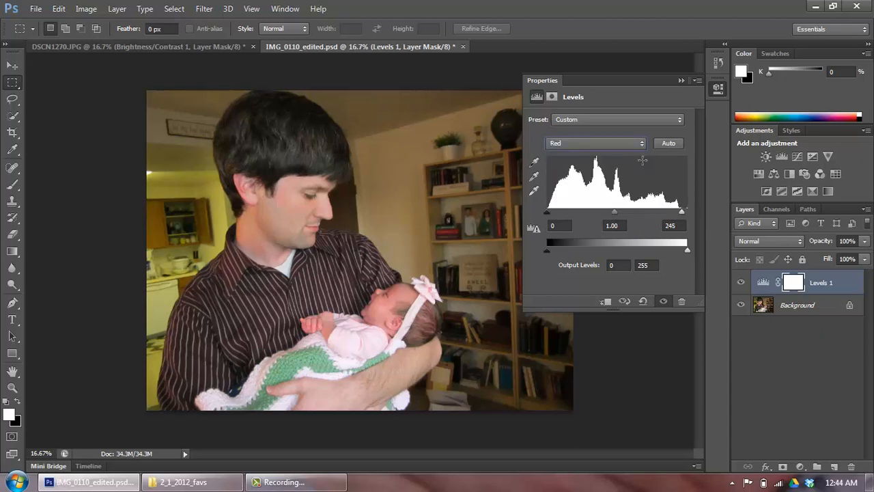
pyautogui.click(595, 142)
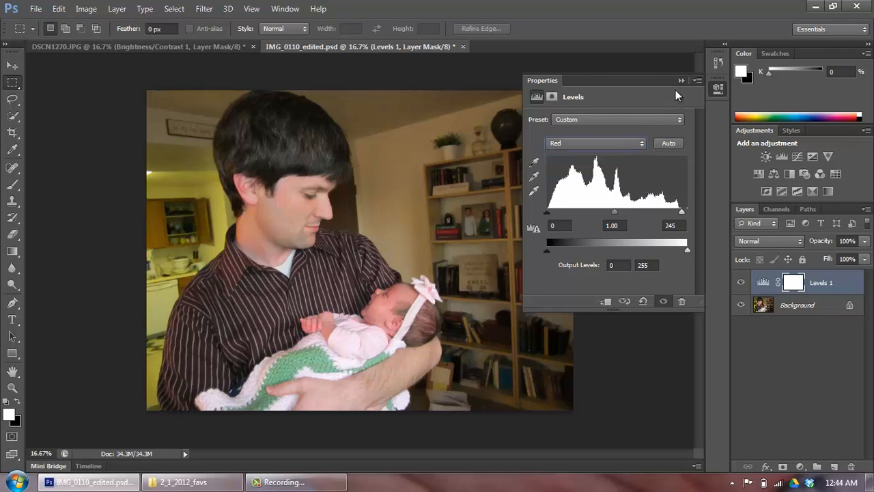
pyautogui.moveTo(690, 81)
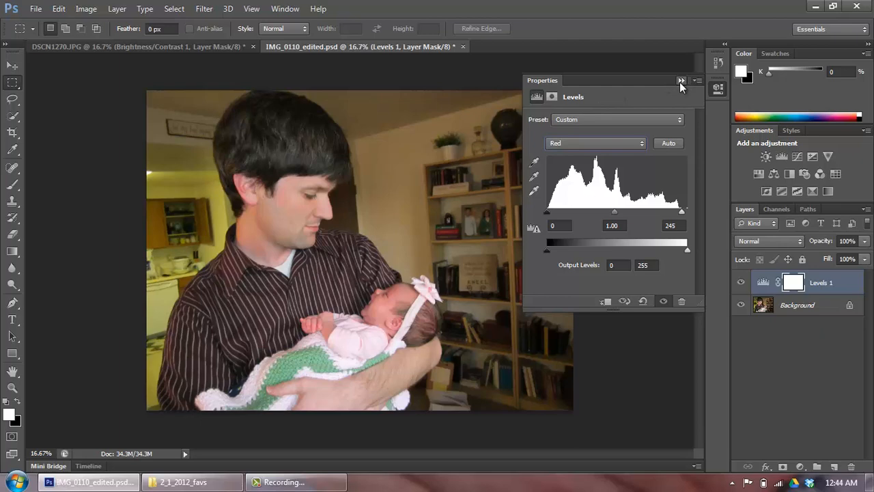
# Step: Collapse the Levels properties and toggle the Levels 1 layer off and on
pyautogui.click(681, 81)
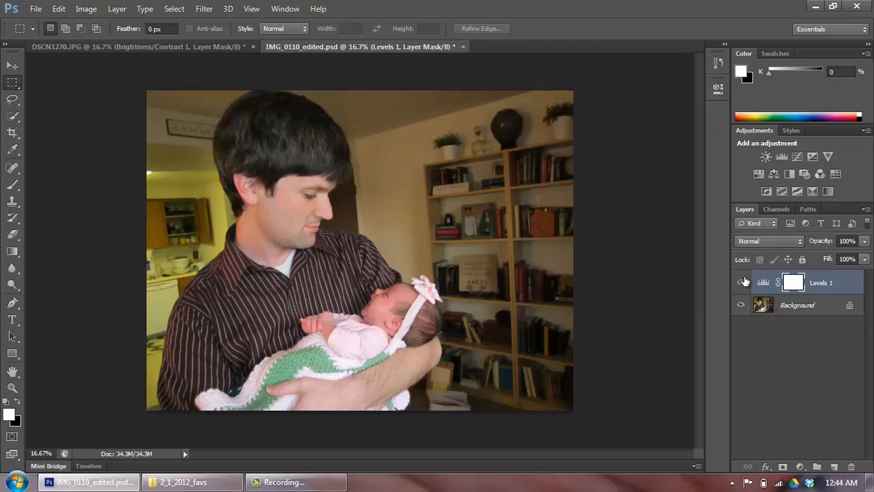
pyautogui.click(742, 282)
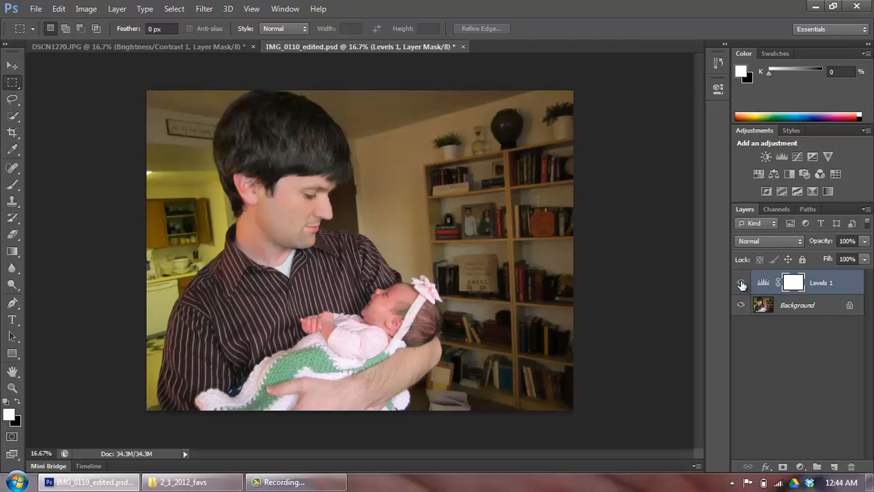
pyautogui.click(742, 282)
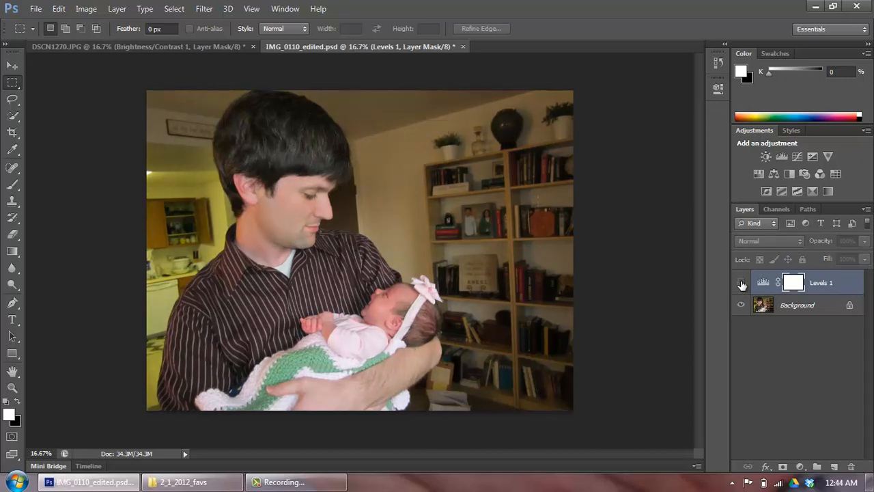
pyautogui.click(742, 283)
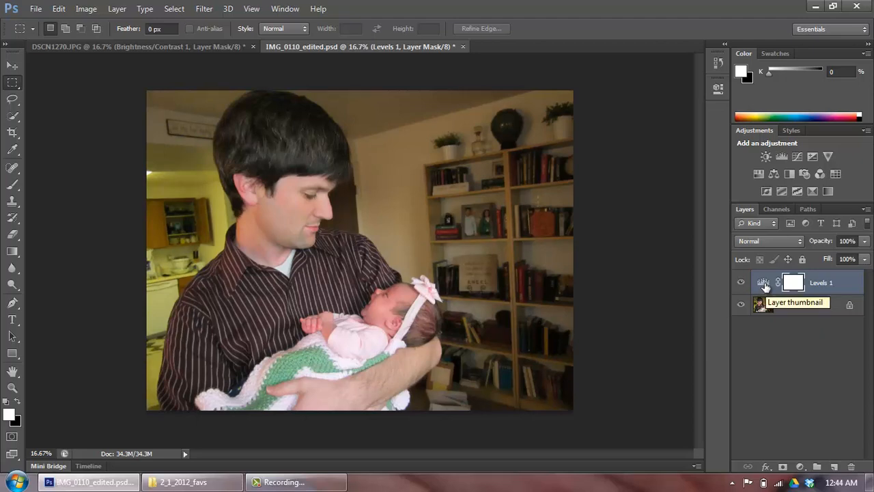
# Step: Reopen and close Levels 1, toggle its visibility off and on, then switch to DSCN1270.JPG
pyautogui.doubleClick(763, 282)
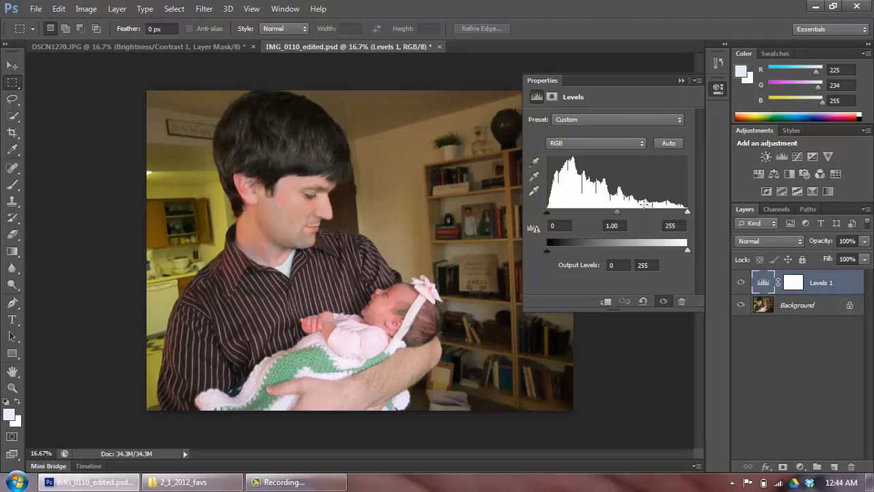
pyautogui.click(681, 80)
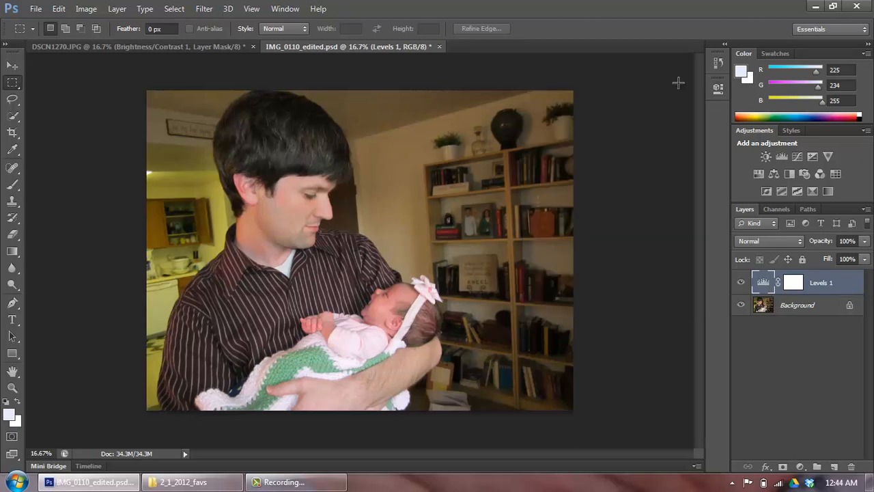
pyautogui.click(741, 282)
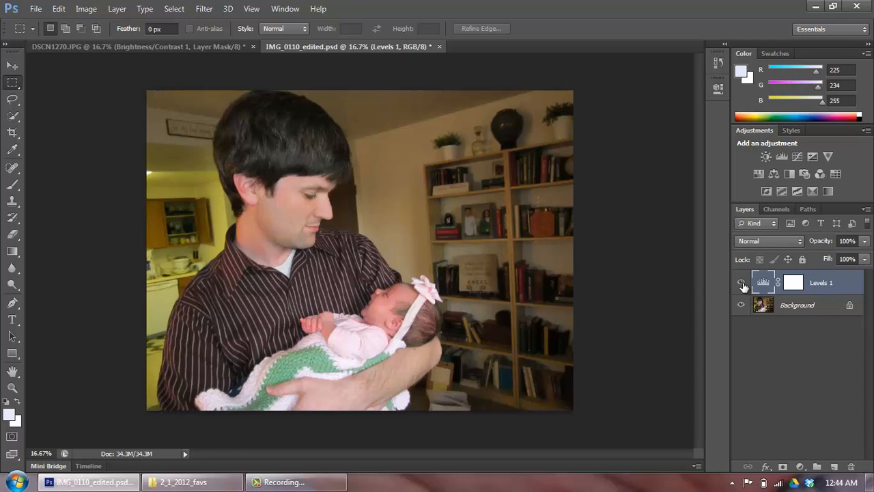
pyautogui.click(742, 283)
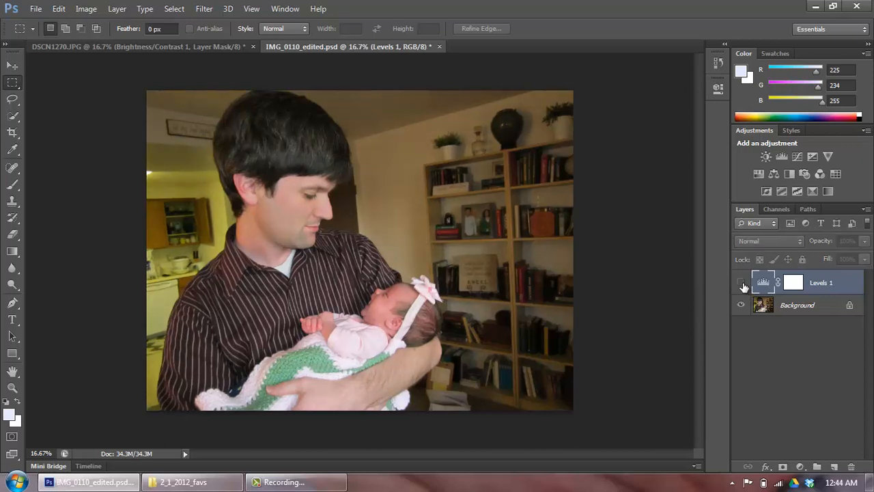
pyautogui.click(742, 282)
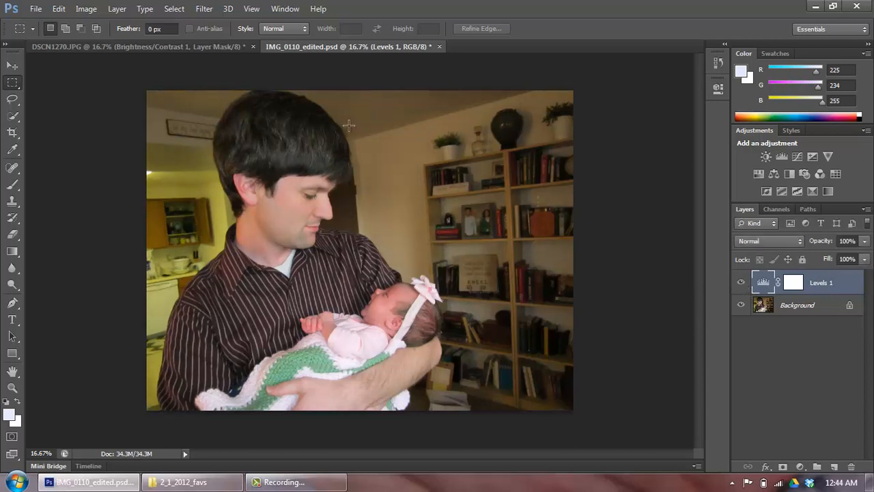
pyautogui.click(137, 47)
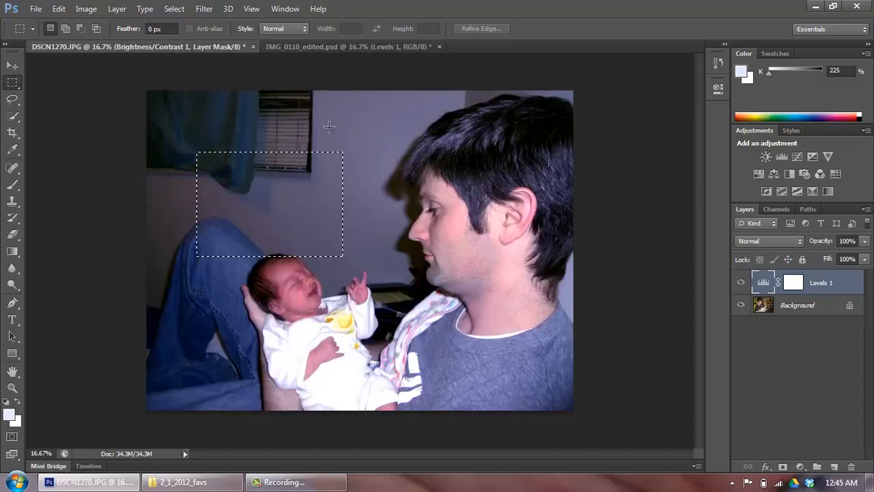
# Step: Delete the earlier adjustment layers from DSCN1270.JPG, leaving only Background
pyautogui.click(766, 157)
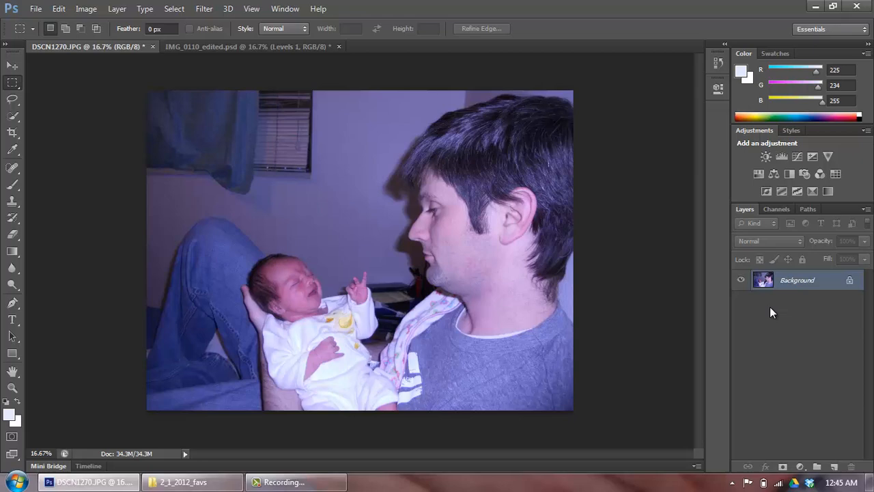
pyautogui.moveTo(767, 304)
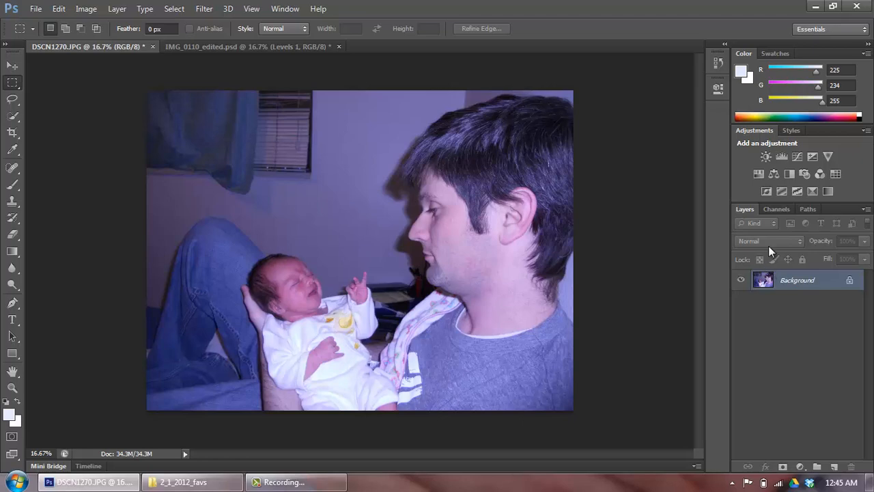
pyautogui.moveTo(781, 157)
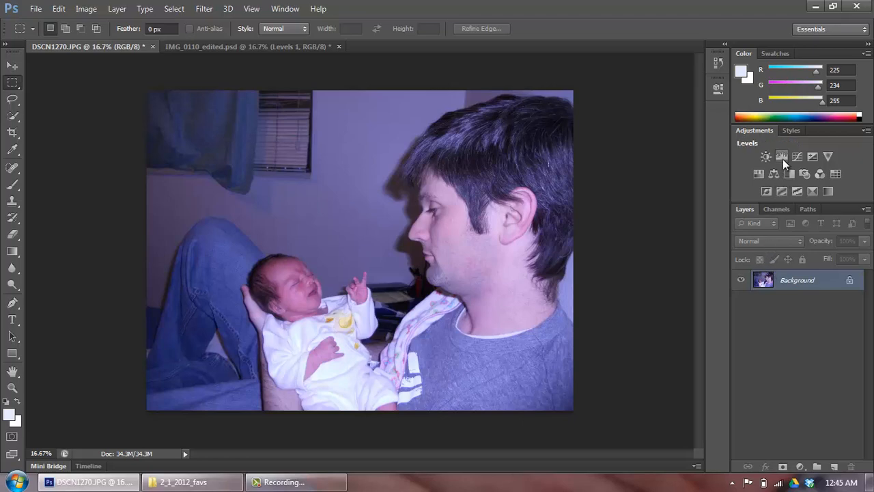
# Step: Add a Levels adjustment layer and preview the Red, Green and Blue channels
pyautogui.click(782, 157)
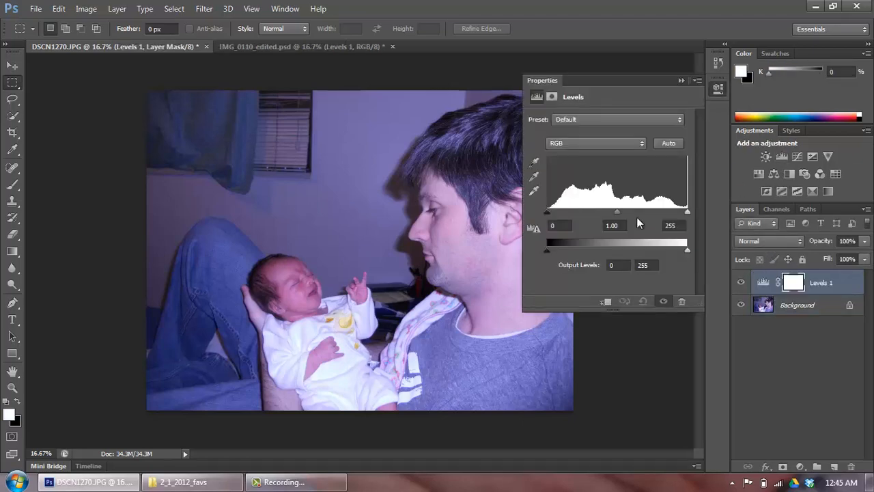
pyautogui.click(595, 142)
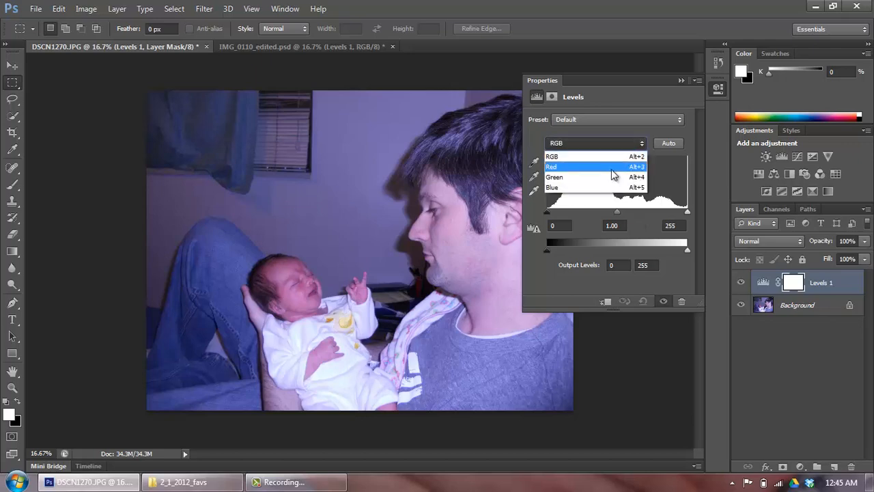
pyautogui.click(551, 167)
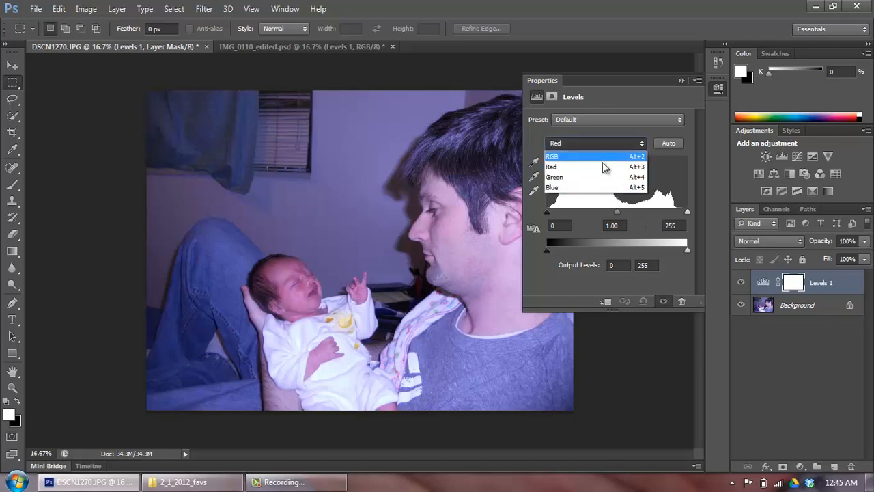
pyautogui.click(554, 177)
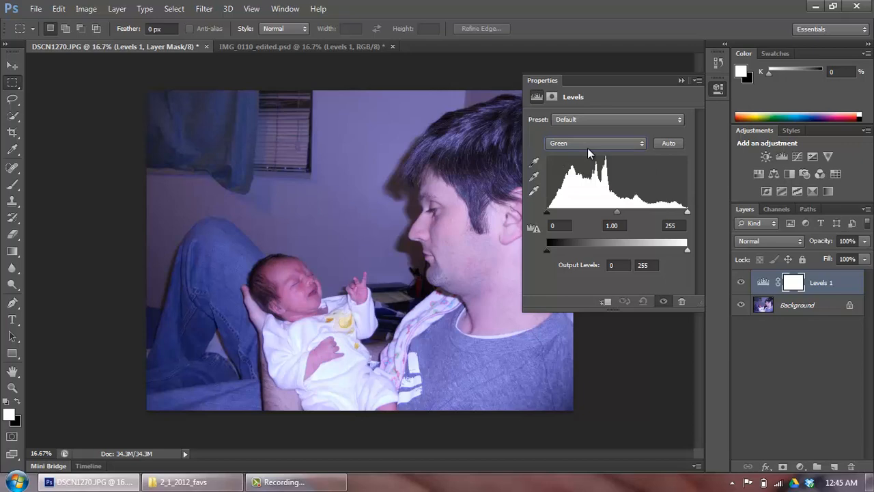
pyautogui.click(594, 142)
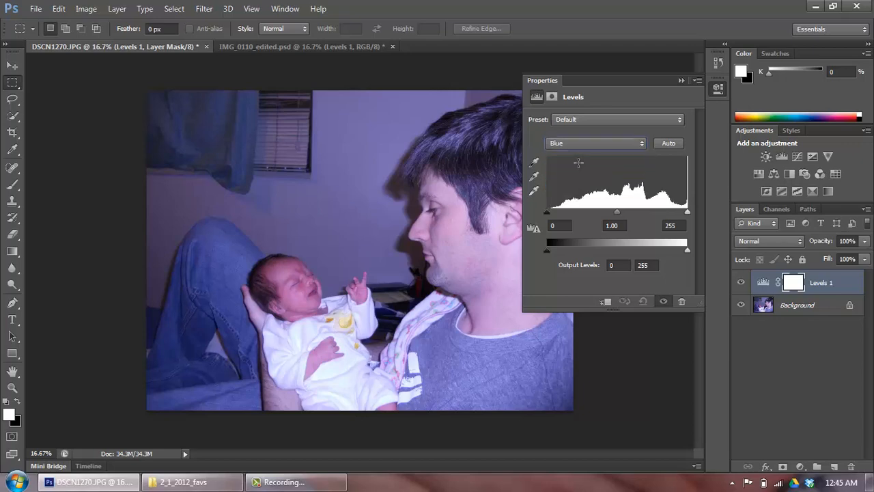
pyautogui.click(596, 143)
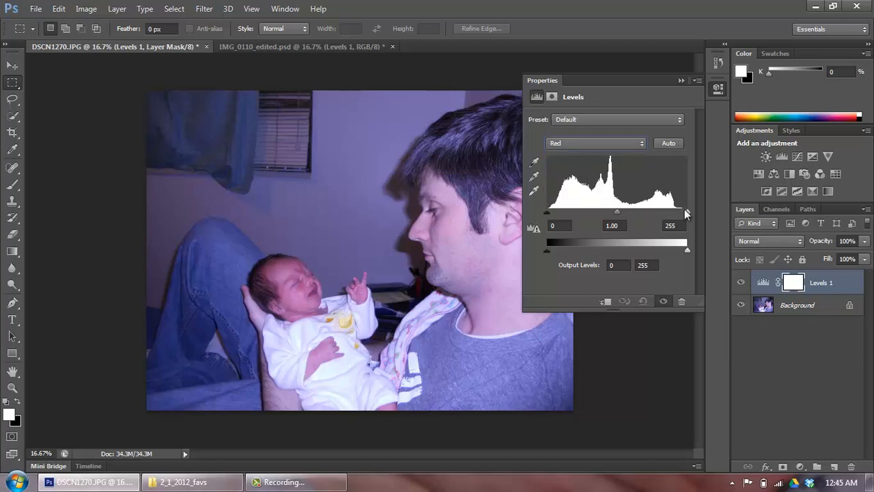
# Step: Drag the Red channel's white point inward to 232
pyautogui.moveTo(687, 212); pyautogui.dragTo(680, 212)
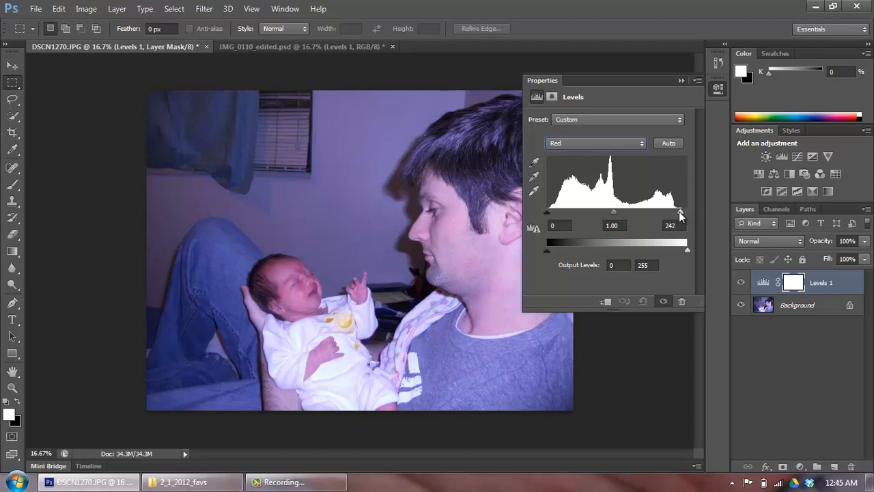
pyautogui.moveTo(681, 211); pyautogui.dragTo(673, 212)
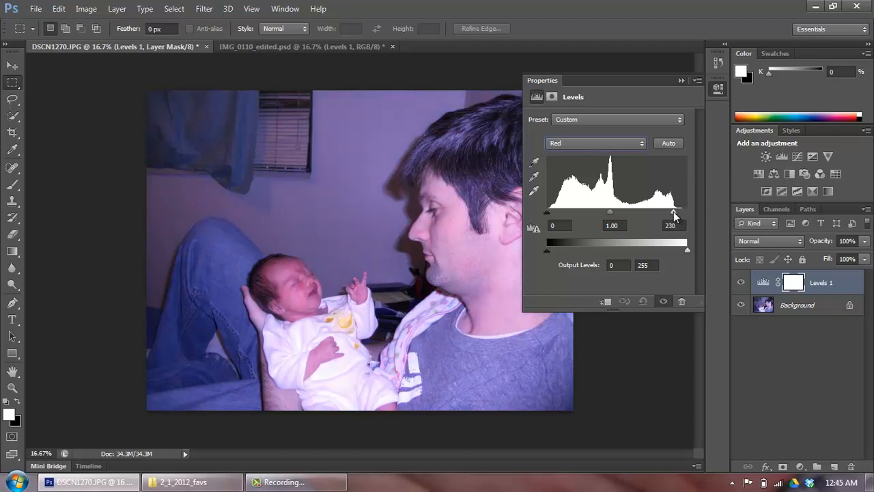
pyautogui.moveTo(679, 211); pyautogui.dragTo(677, 211)
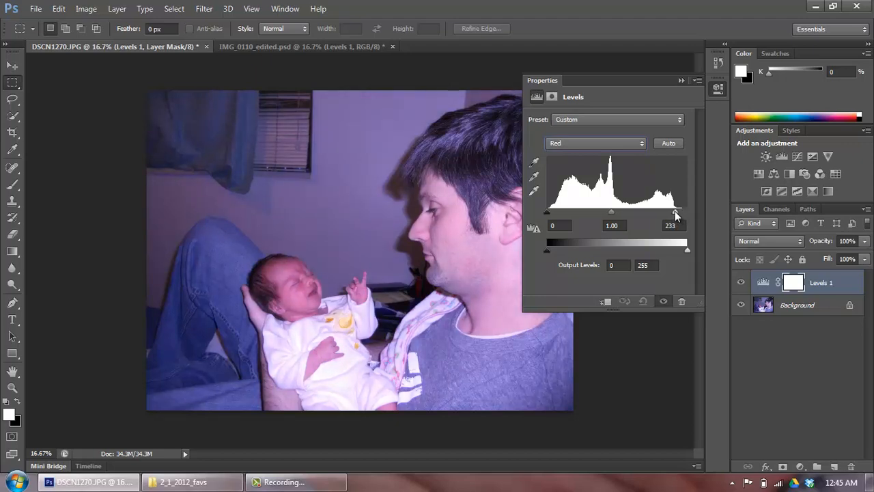
pyautogui.moveTo(677, 215); pyautogui.dragTo(674, 215)
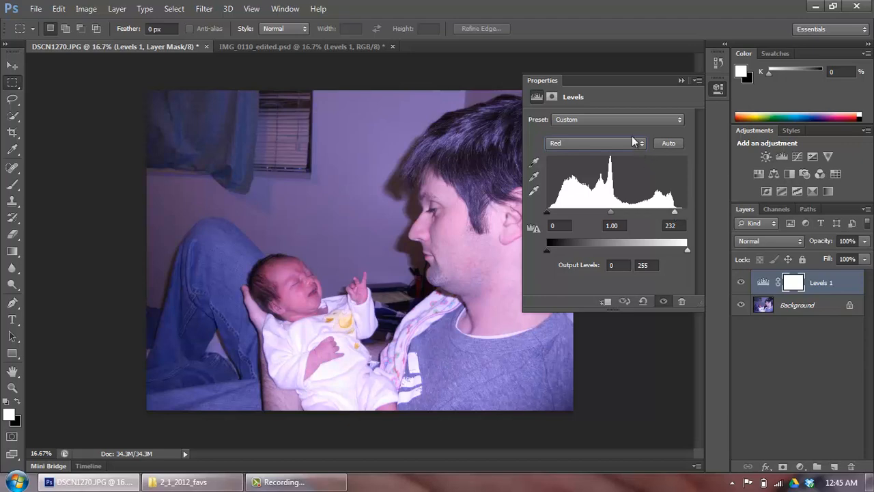
# Step: Try lowering the Green channel's white point, then return it to 255
pyautogui.click(594, 143)
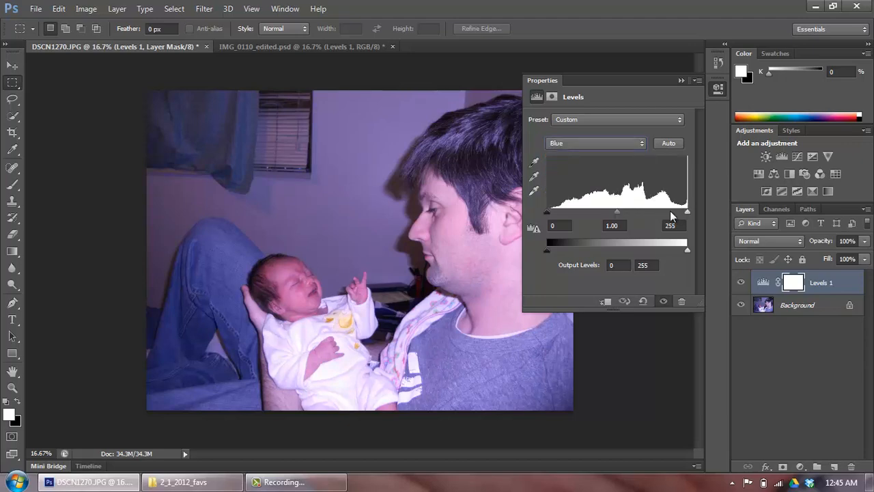
pyautogui.click(595, 143)
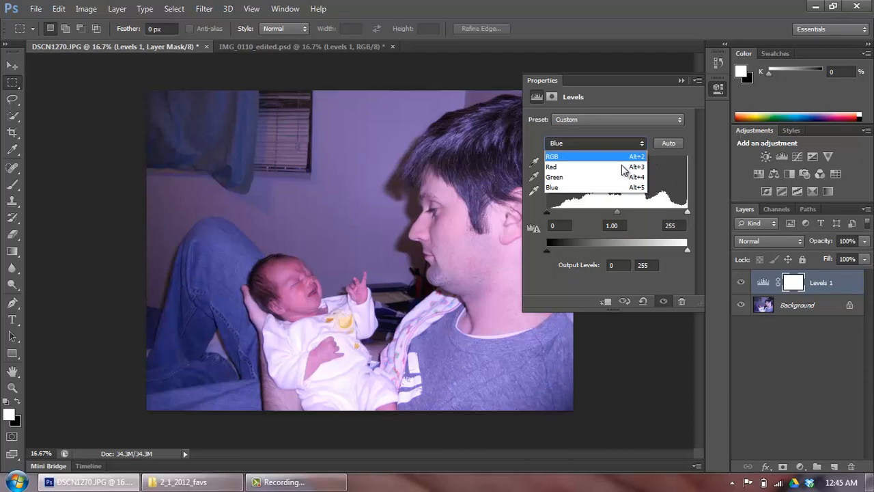
pyautogui.click(554, 176)
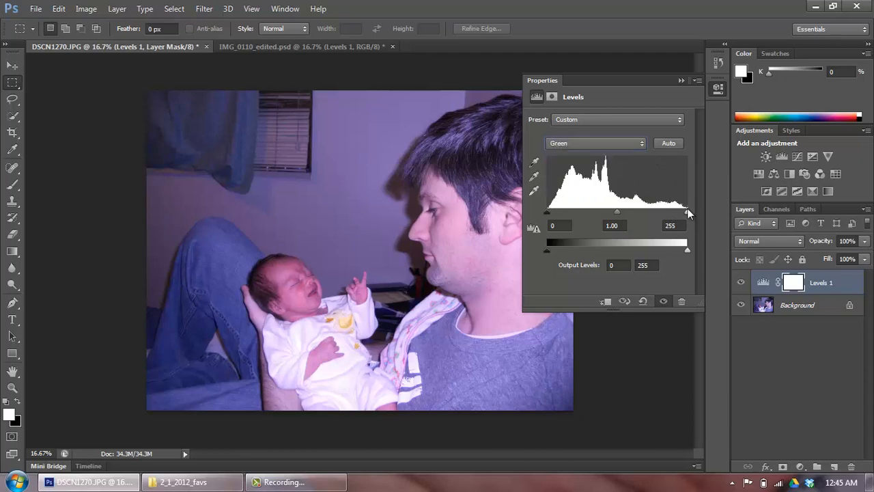
pyautogui.moveTo(688, 212); pyautogui.dragTo(678, 212)
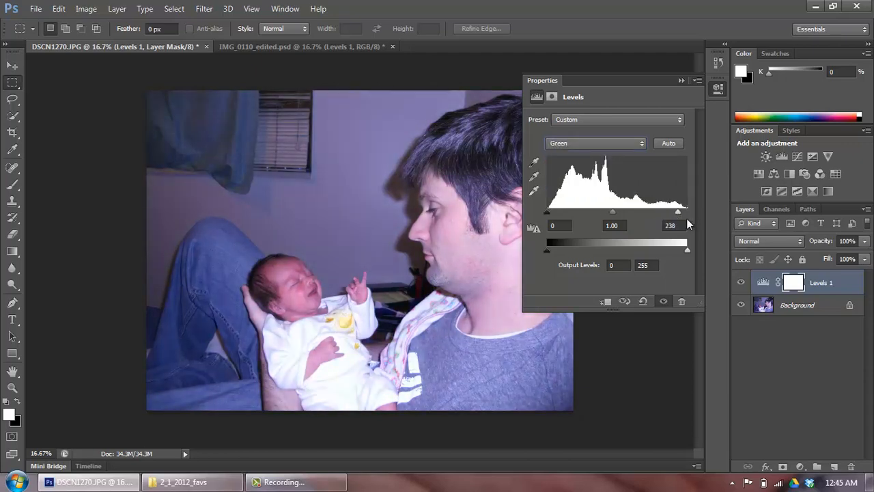
pyautogui.moveTo(678, 212); pyautogui.dragTo(687, 212)
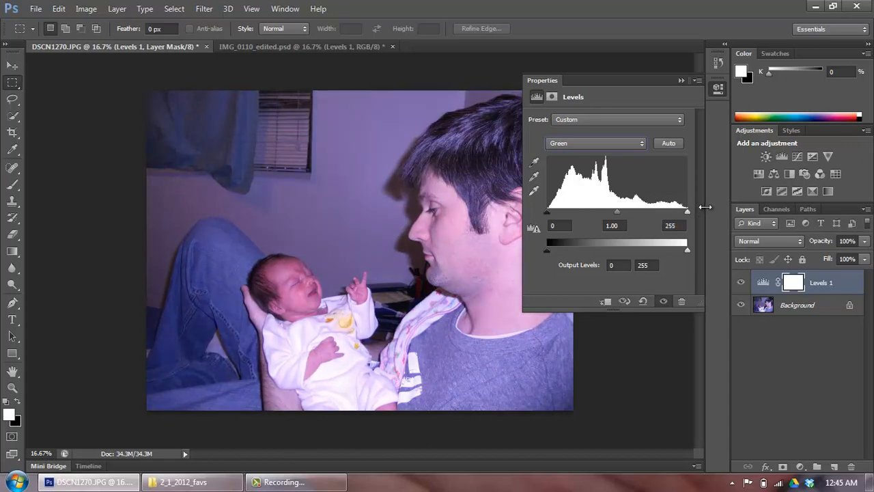
pyautogui.moveTo(704, 210)
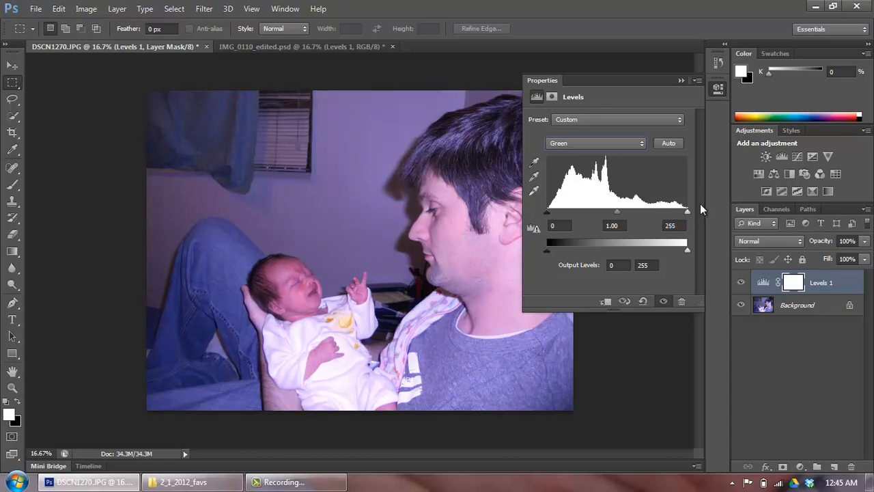
# Step: Check the Masks view, return to Levels, and activate the Set White Point eyedropper
pyautogui.click(551, 97)
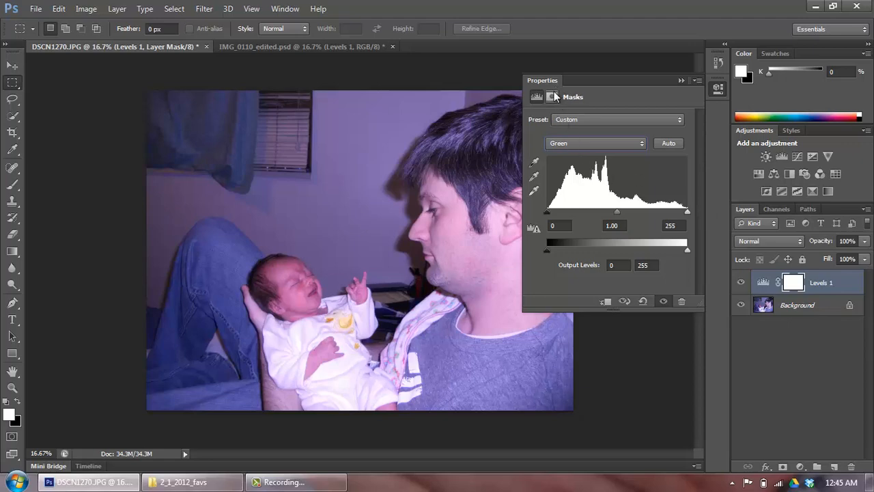
pyautogui.click(537, 96)
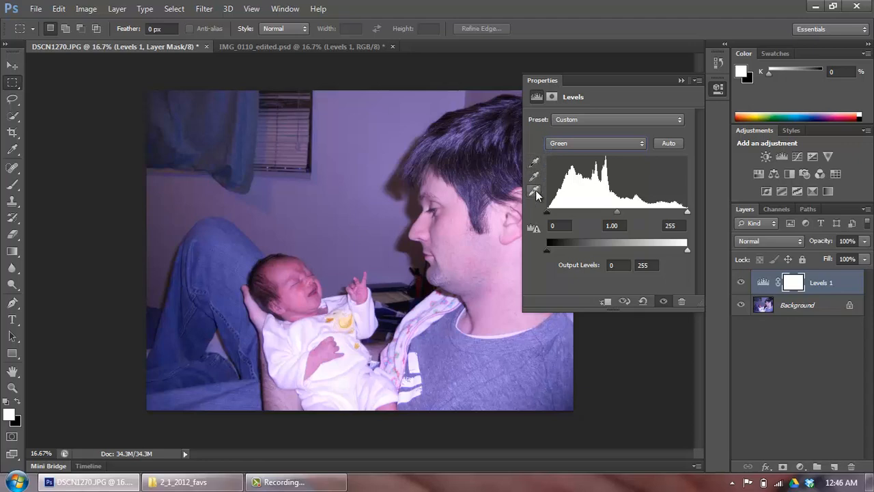
pyautogui.moveTo(535, 194)
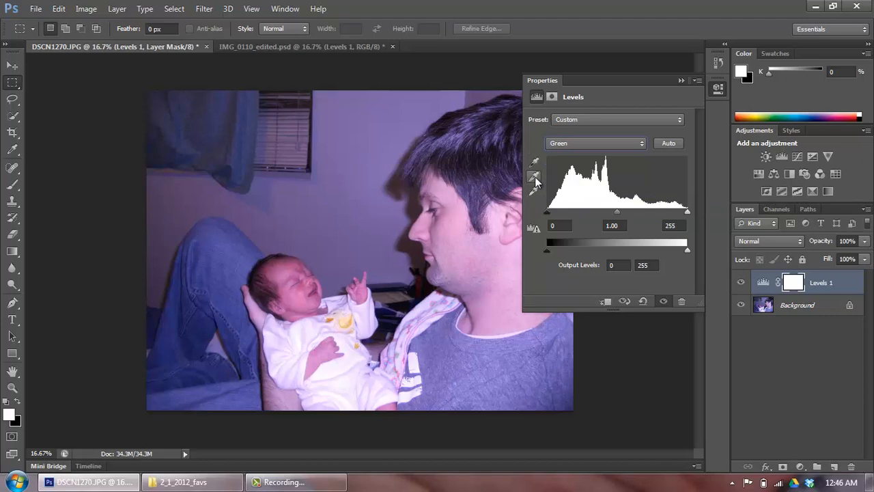
pyautogui.moveTo(535, 192)
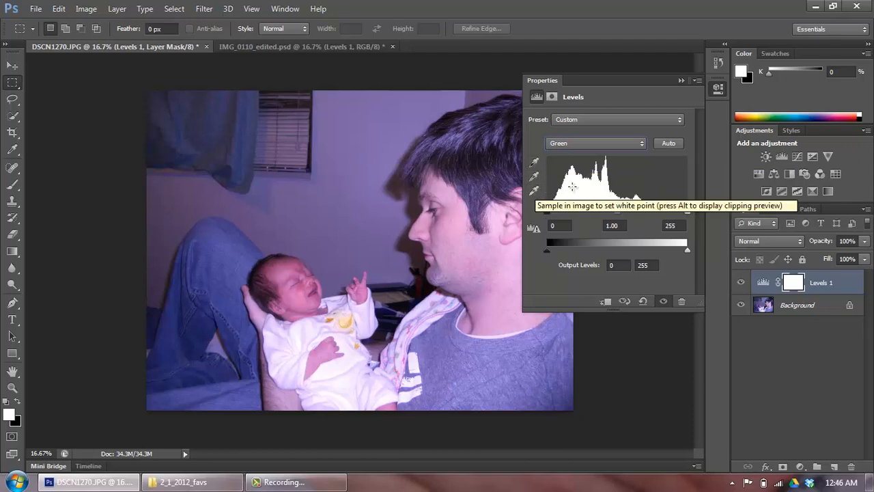
pyautogui.click(534, 191)
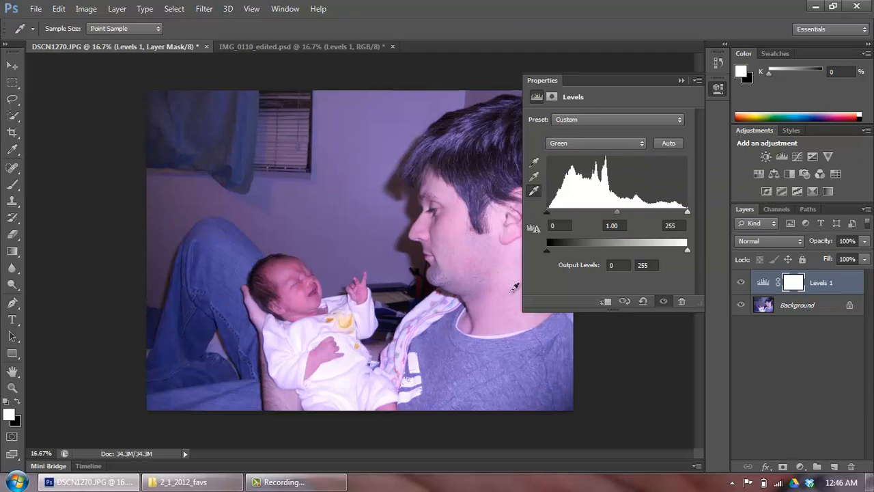
pyautogui.moveTo(506, 330)
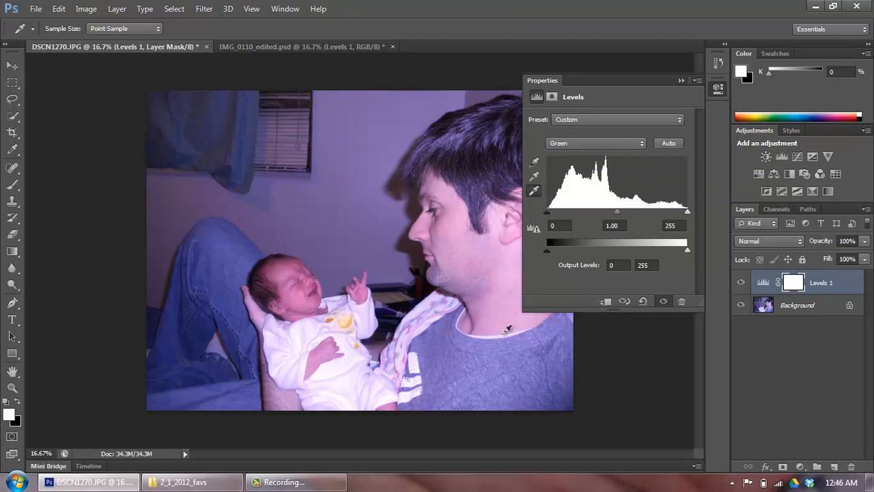
pyautogui.moveTo(502, 333)
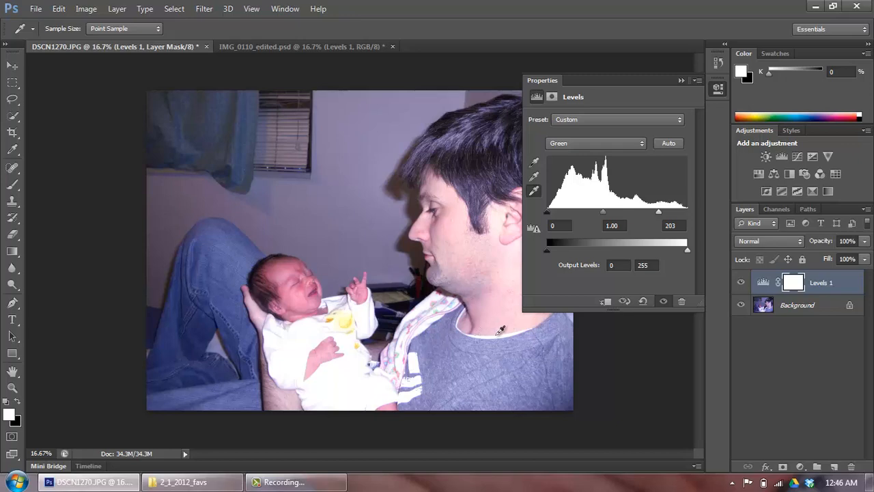
pyautogui.moveTo(506, 294)
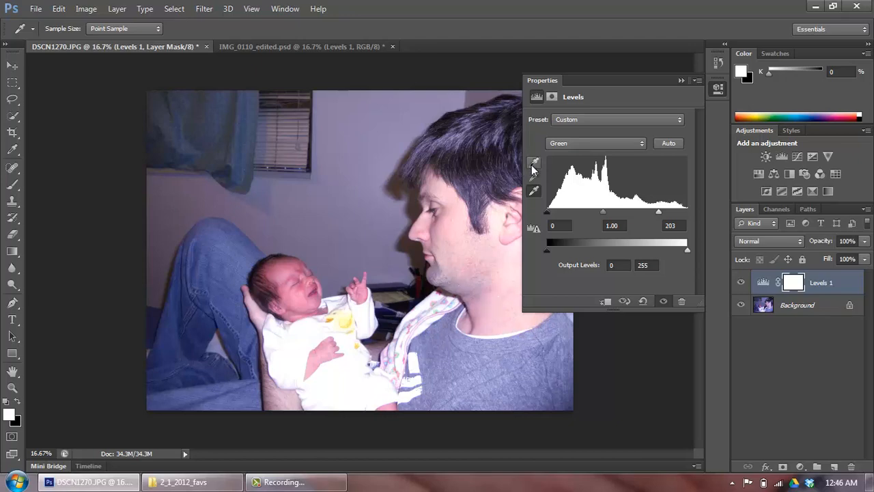
pyautogui.moveTo(539, 205)
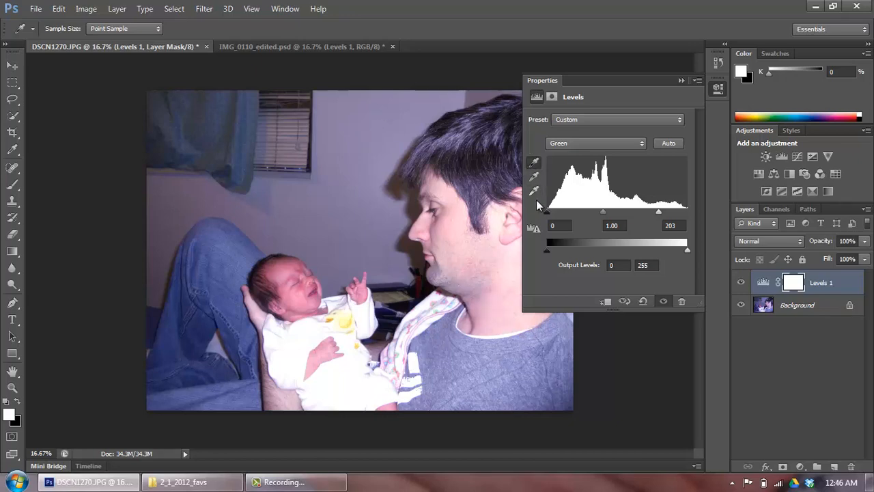
pyautogui.moveTo(420, 266)
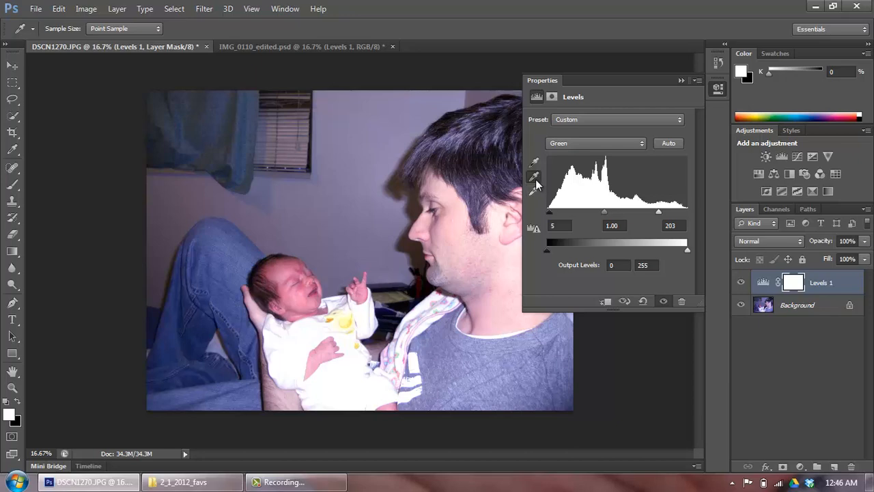
pyautogui.moveTo(535, 179)
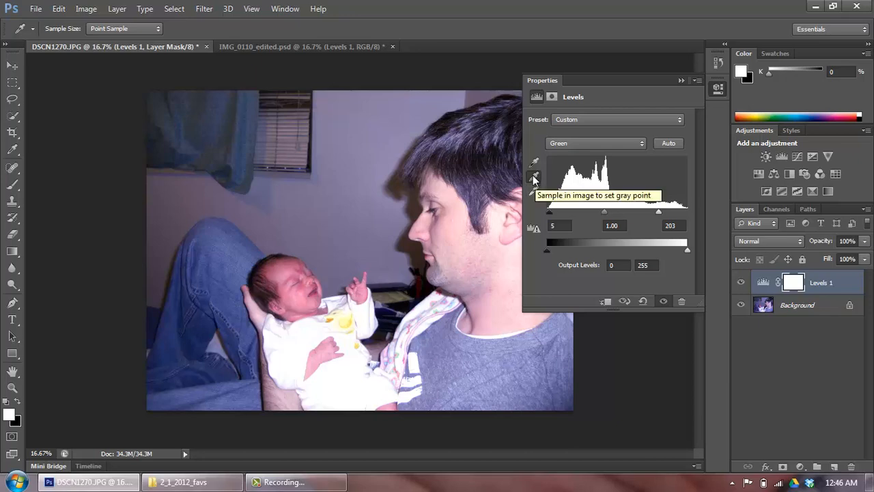
pyautogui.moveTo(535, 178)
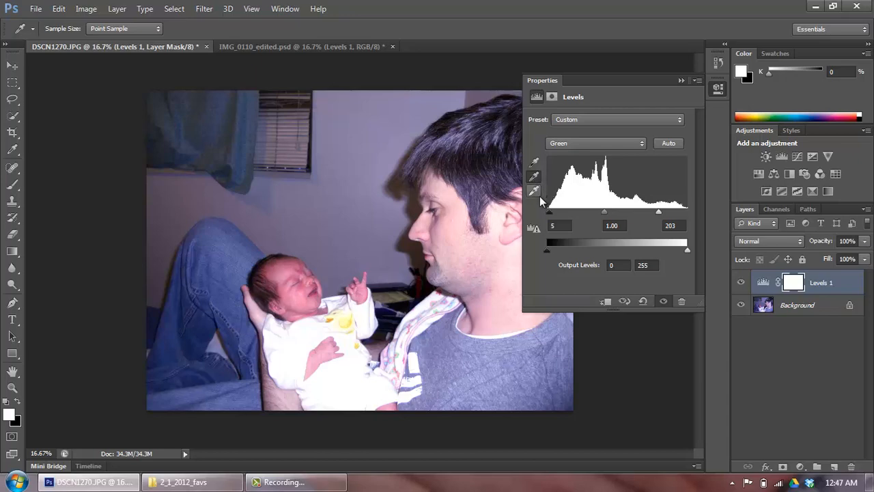
pyautogui.moveTo(535, 191)
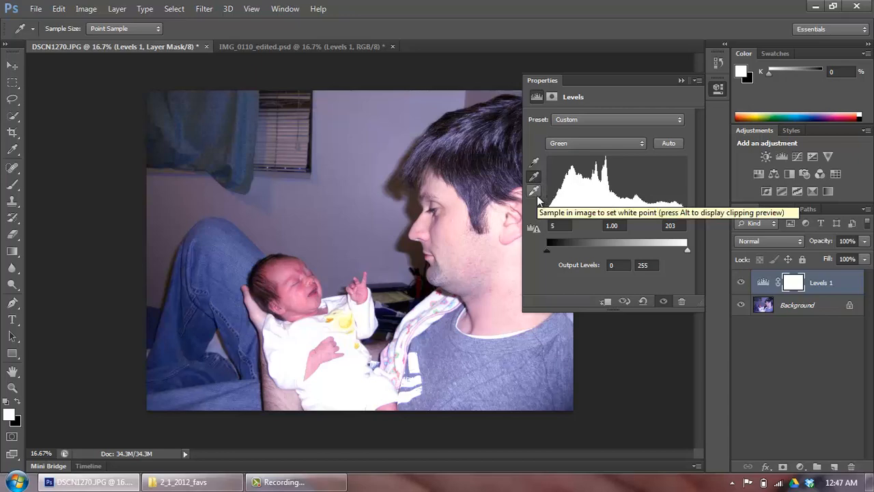
pyautogui.moveTo(534, 178)
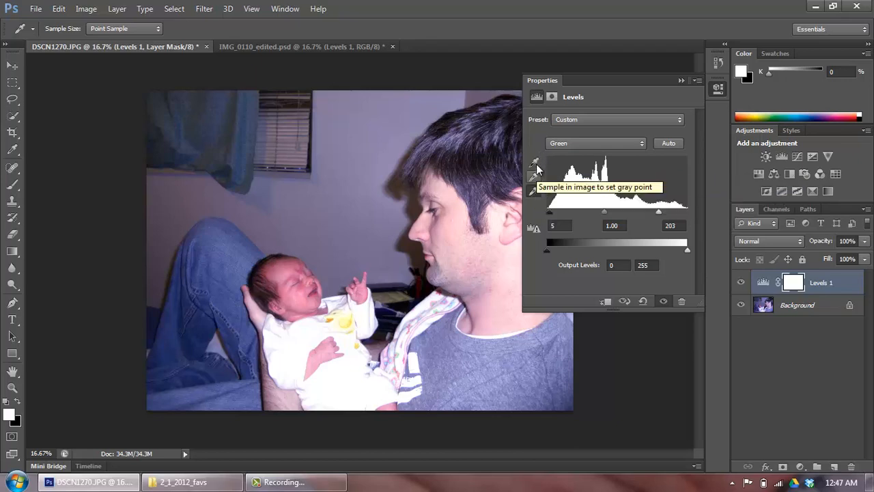
pyautogui.moveTo(534, 216)
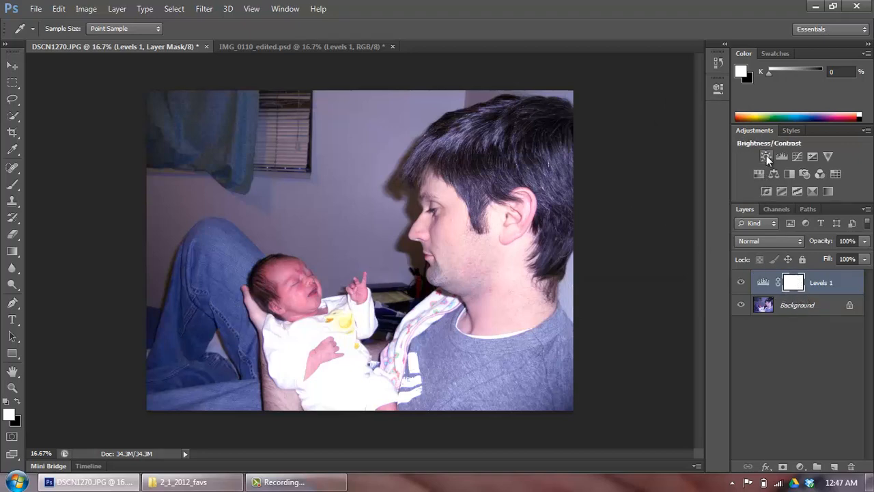
pyautogui.moveTo(766, 156)
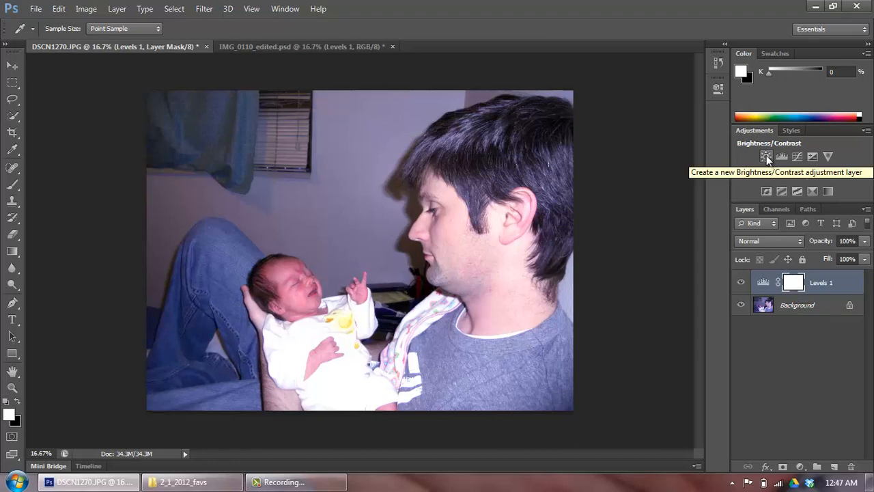
# Step: Add a Brightness/Contrast layer with brightness -29 and collapse its Properties panel
pyautogui.click(766, 156)
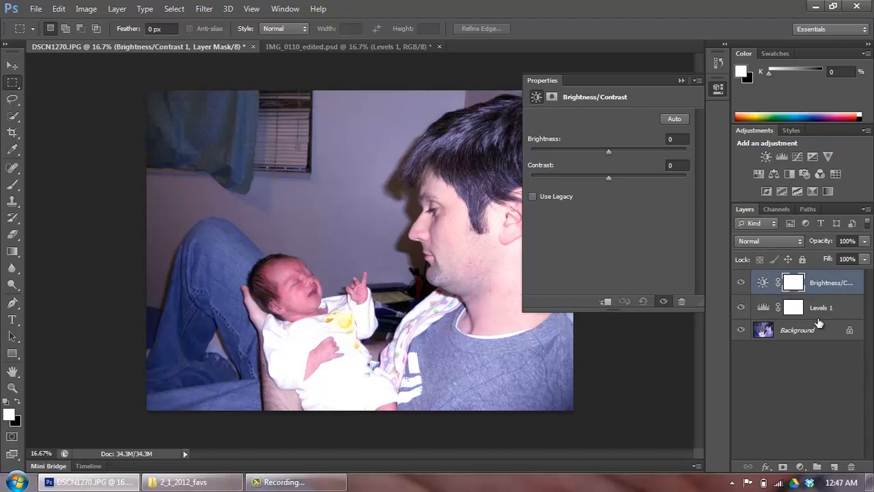
pyautogui.moveTo(646, 202)
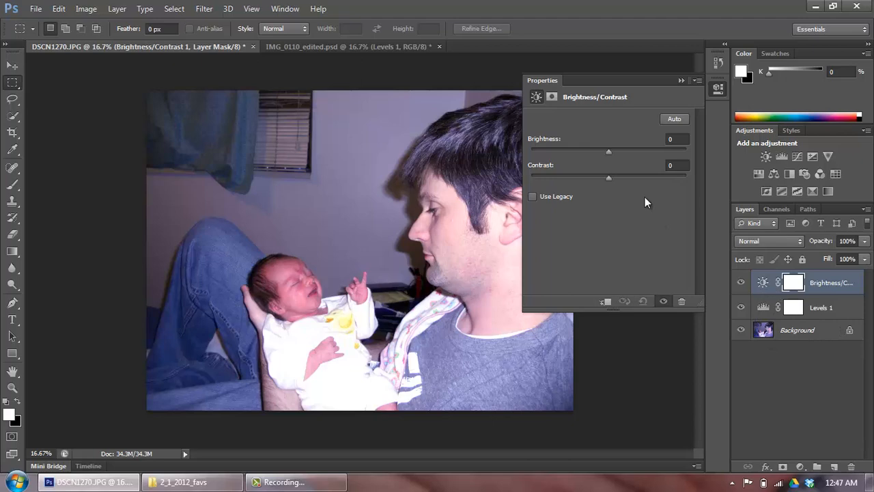
pyautogui.moveTo(608, 151); pyautogui.dragTo(604, 151)
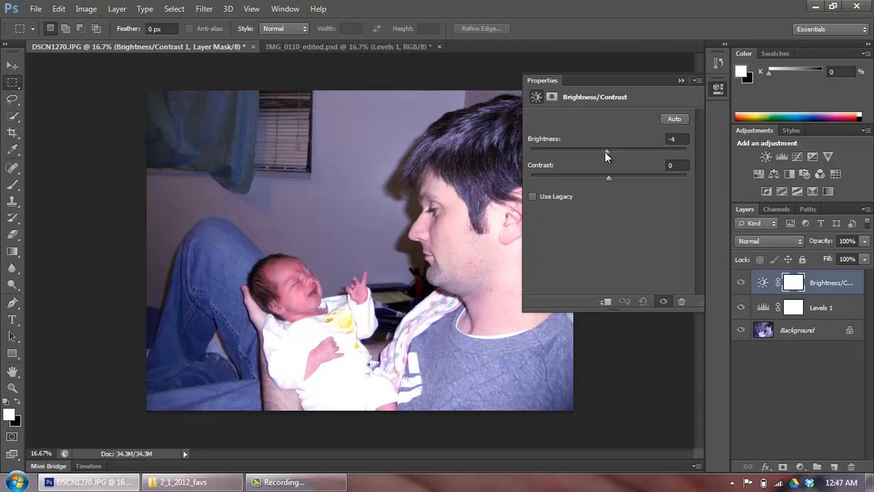
pyautogui.moveTo(607, 148); pyautogui.dragTo(593, 148)
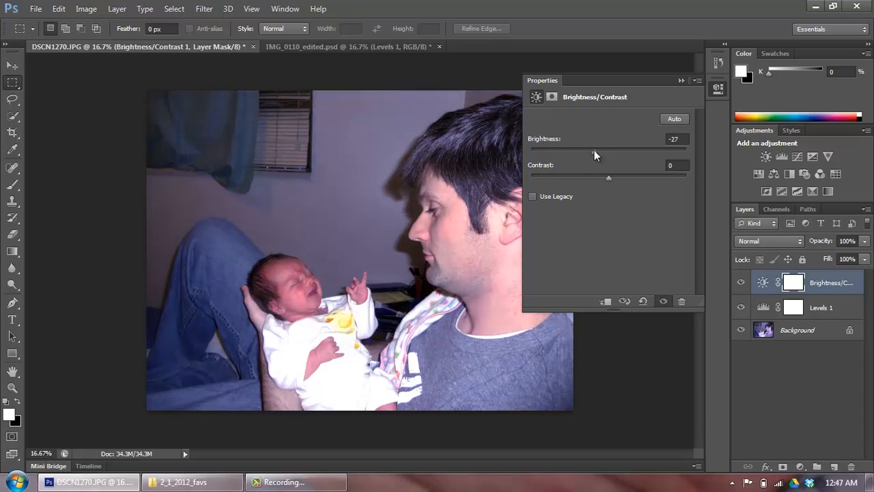
pyautogui.moveTo(609, 150); pyautogui.dragTo(594, 150)
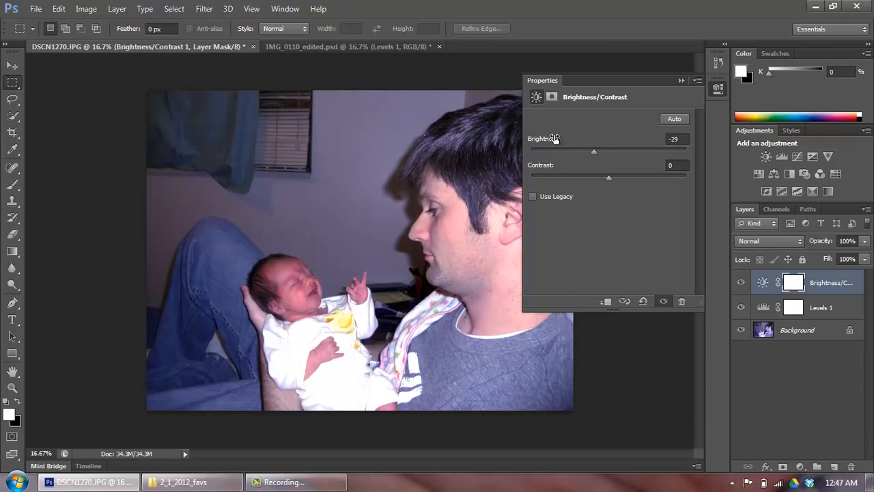
pyautogui.click(681, 80)
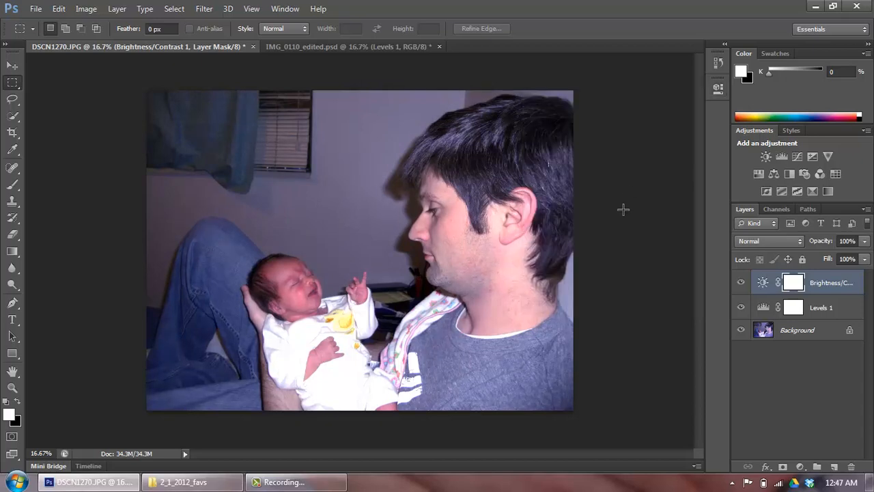
pyautogui.moveTo(602, 267)
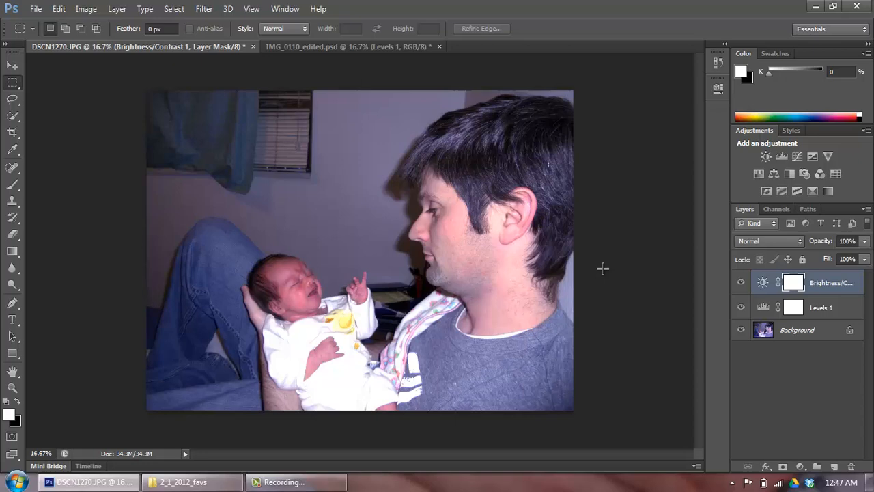
pyautogui.moveTo(578, 243)
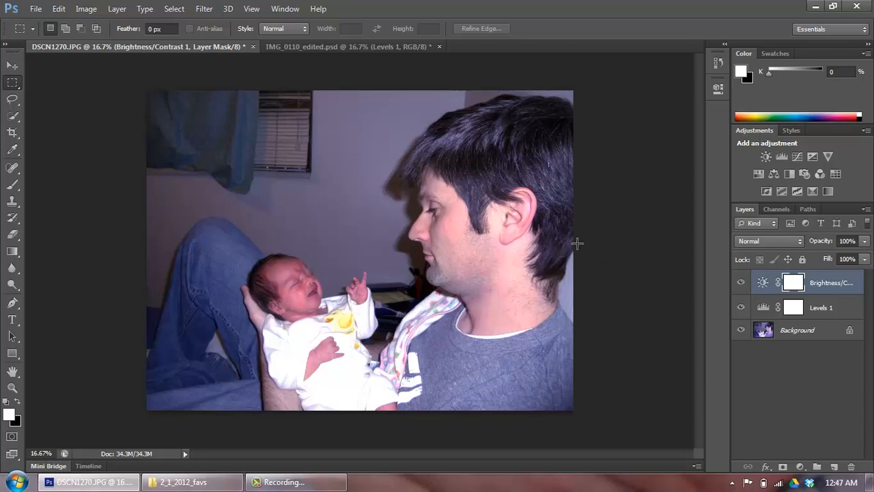
pyautogui.moveTo(398, 200)
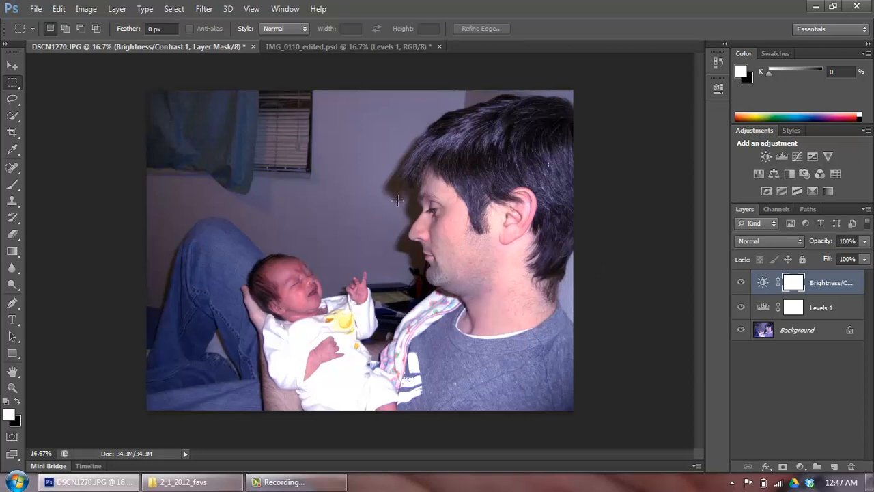
pyautogui.moveTo(413, 297)
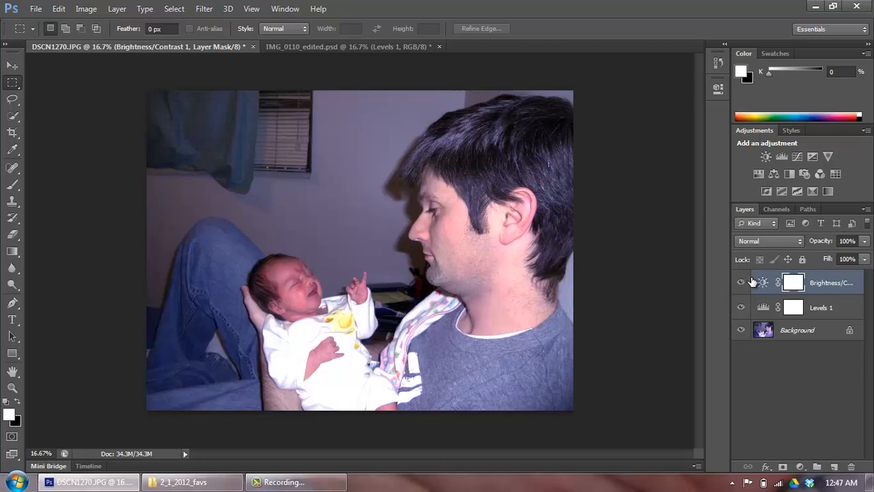
pyautogui.click(741, 282)
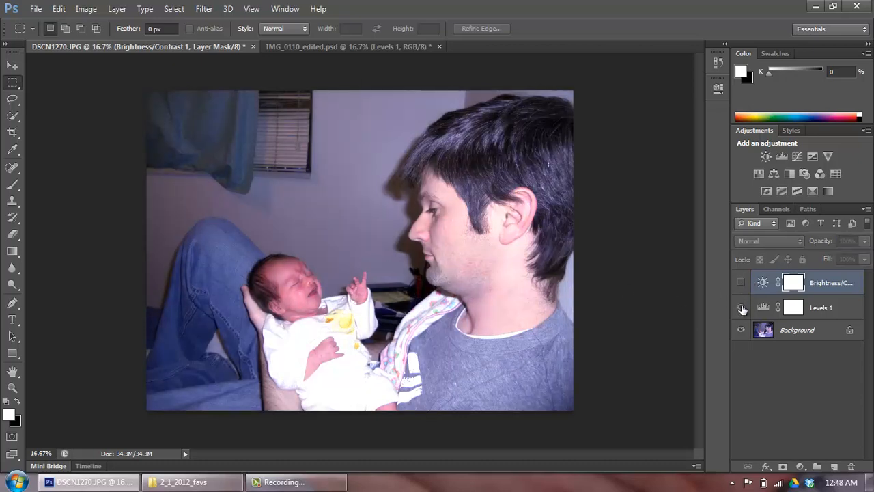
pyautogui.click(741, 307)
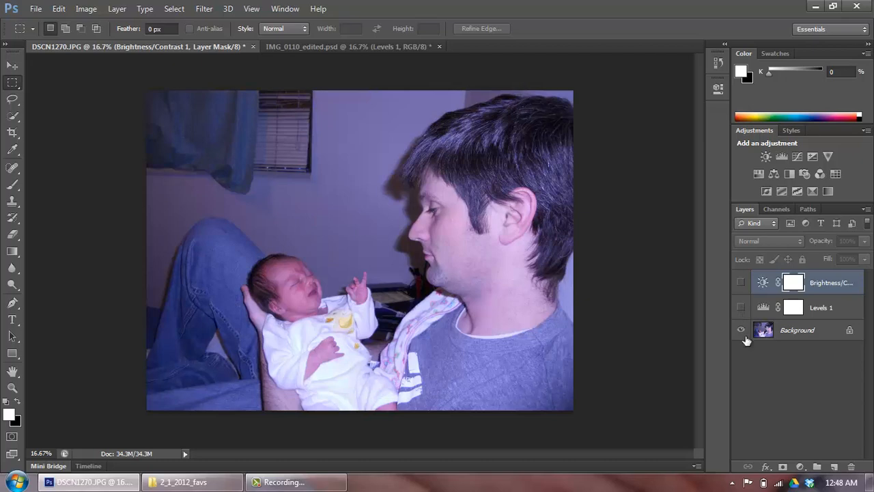
pyautogui.click(741, 282)
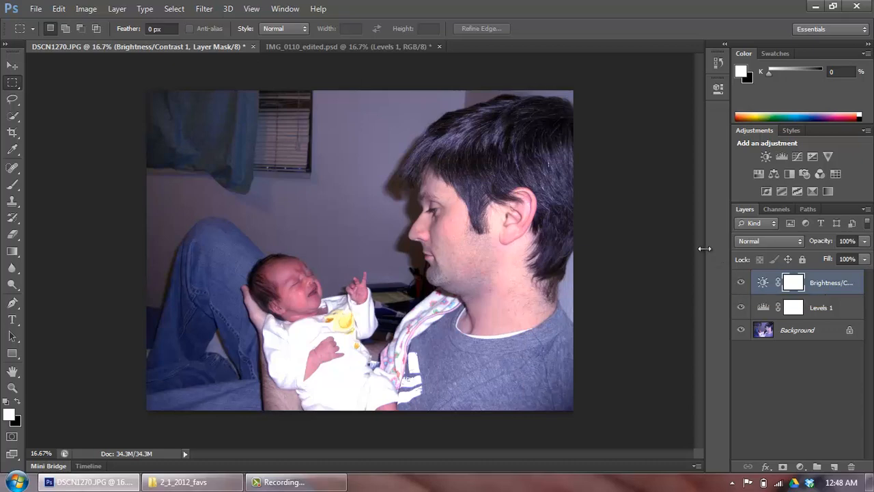
pyautogui.moveTo(640, 173)
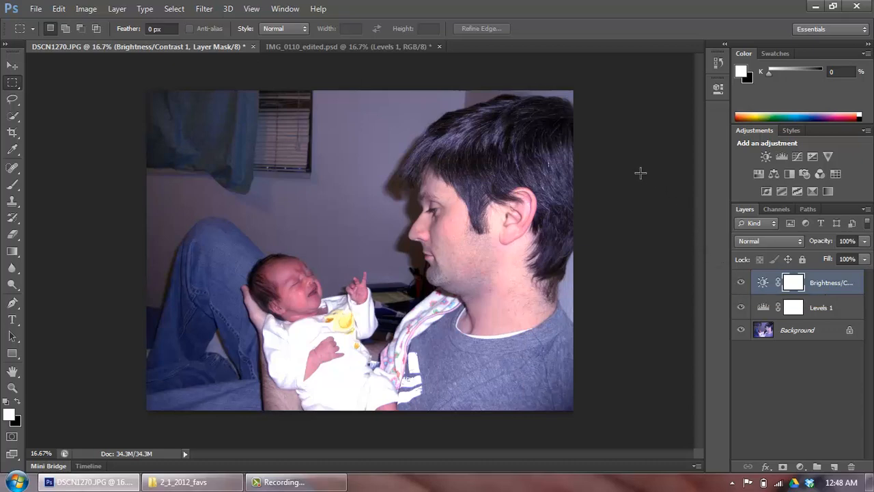
pyautogui.moveTo(273, 114)
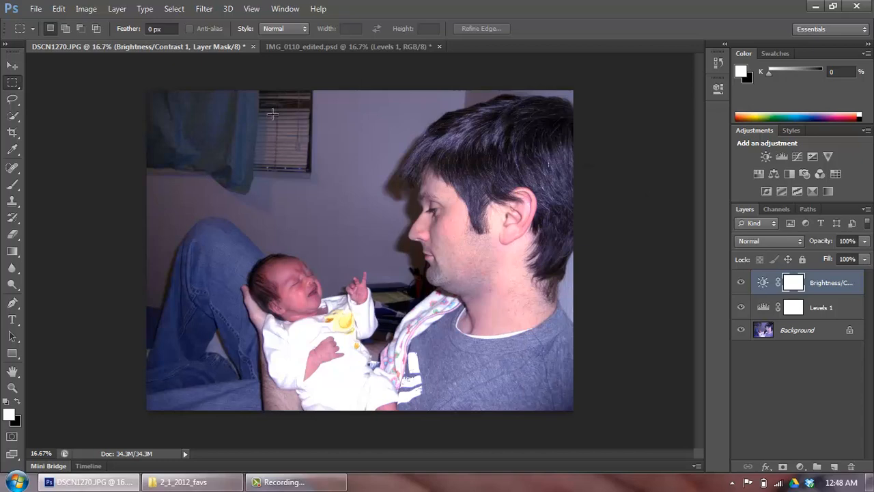
pyautogui.click(35, 9)
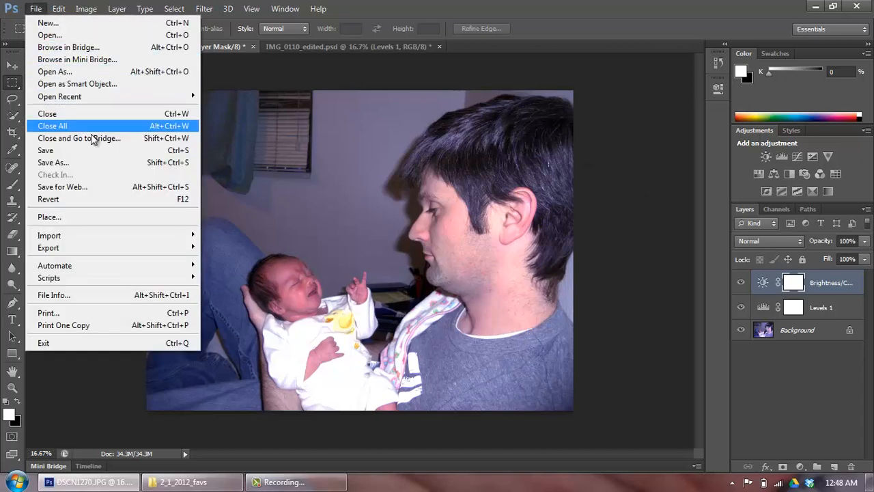
pyautogui.click(54, 162)
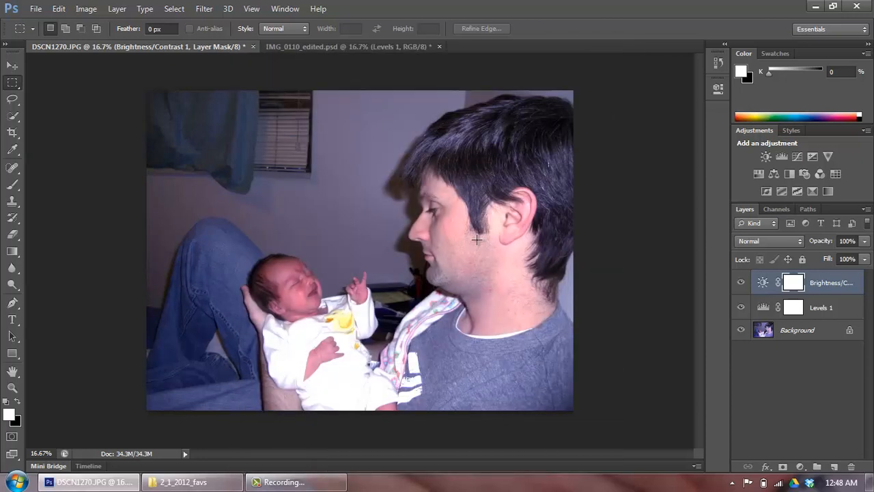
pyautogui.click(321, 47)
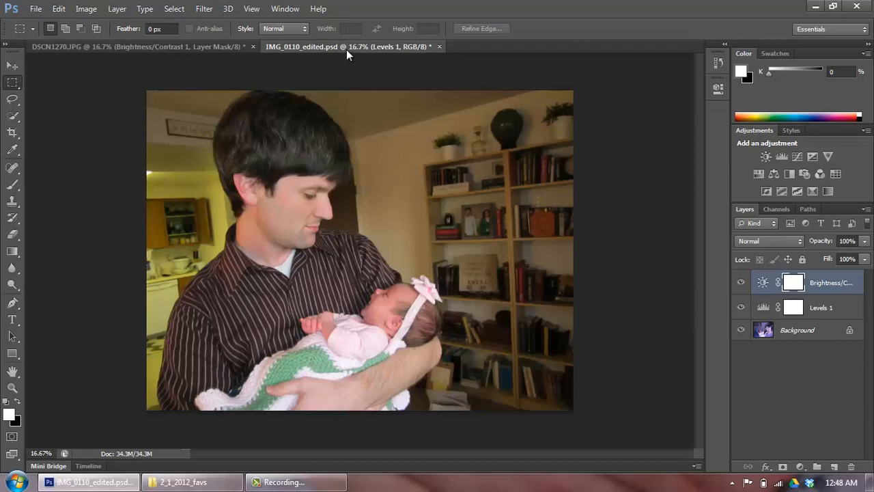
pyautogui.click(133, 47)
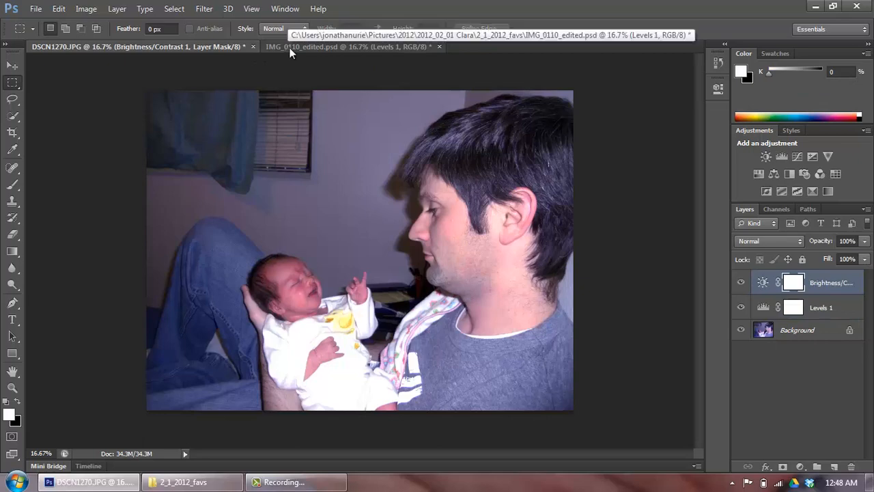
pyautogui.click(348, 46)
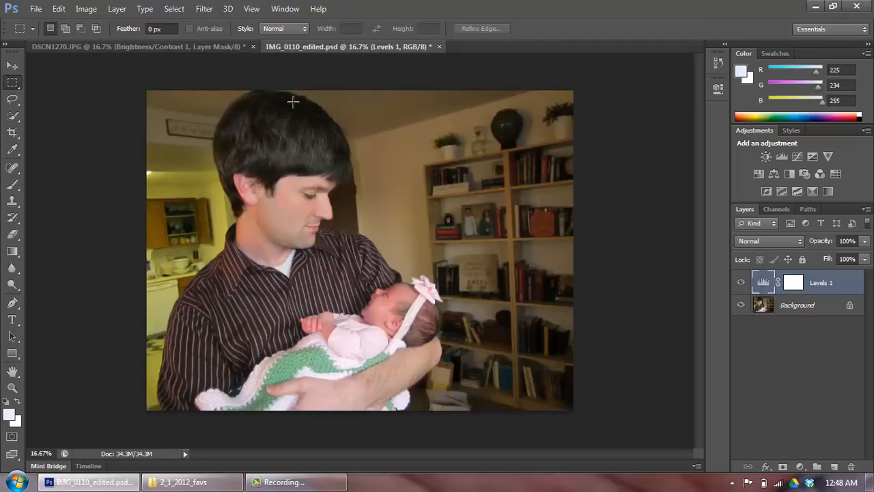
pyautogui.moveTo(306, 118)
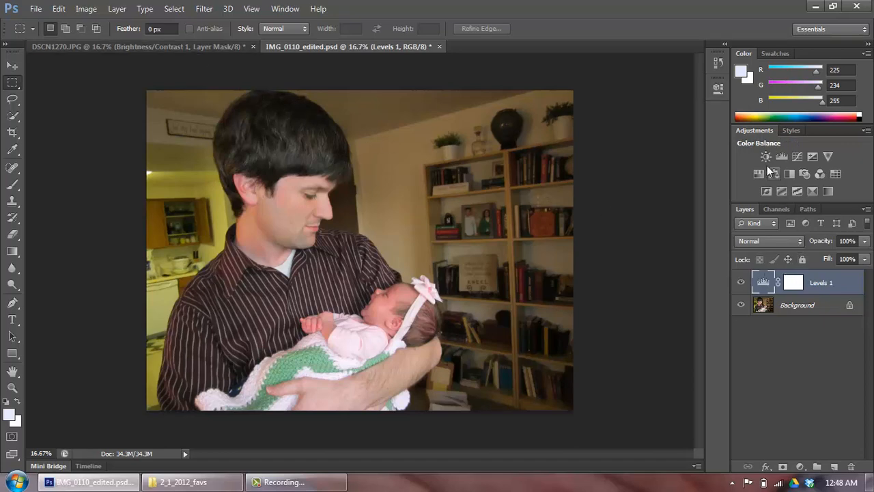
pyautogui.click(782, 156)
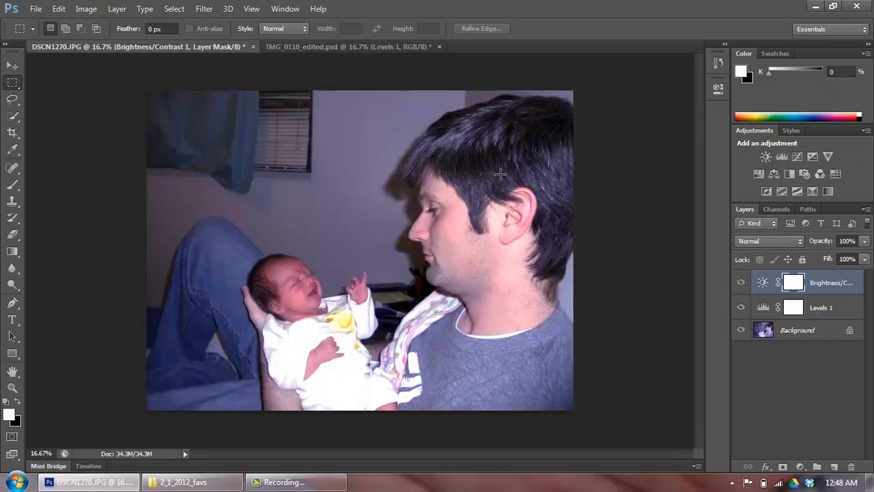
pyautogui.click(741, 307)
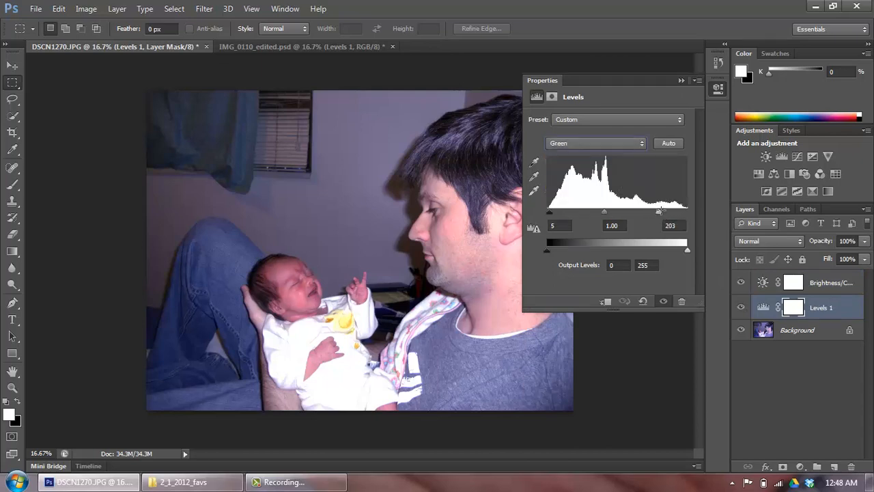
pyautogui.moveTo(687, 95)
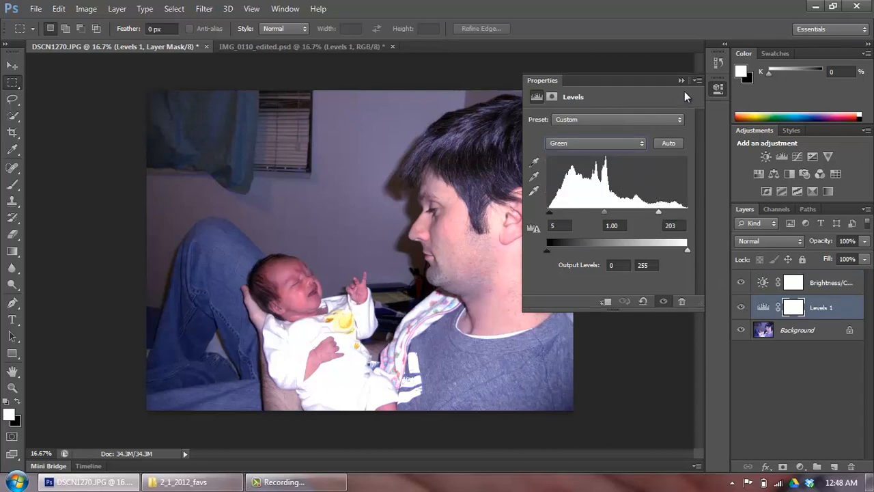
pyautogui.click(681, 80)
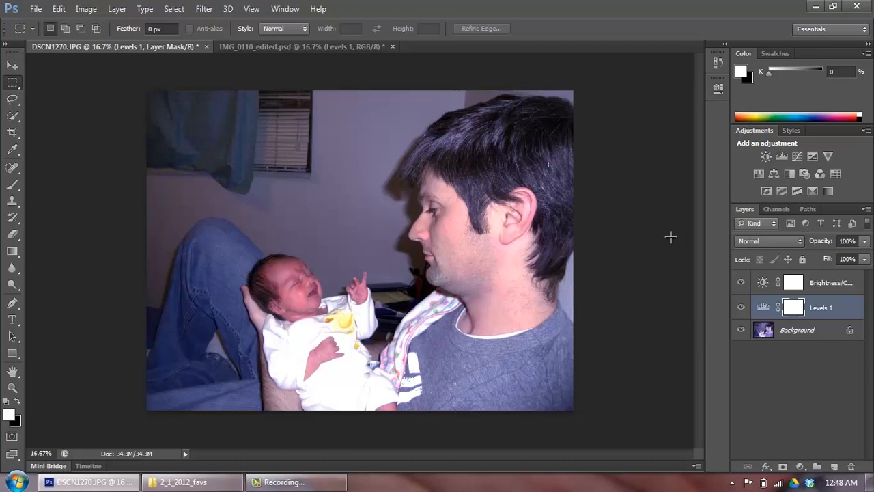
pyautogui.moveTo(679, 264)
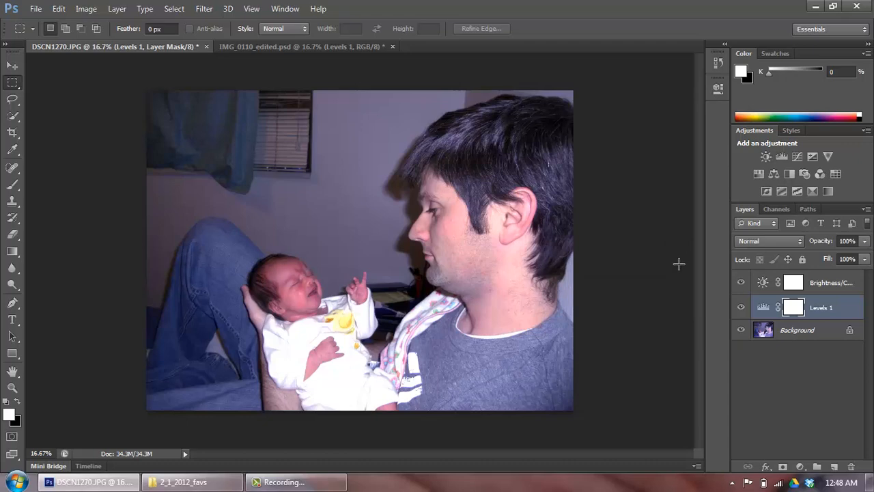